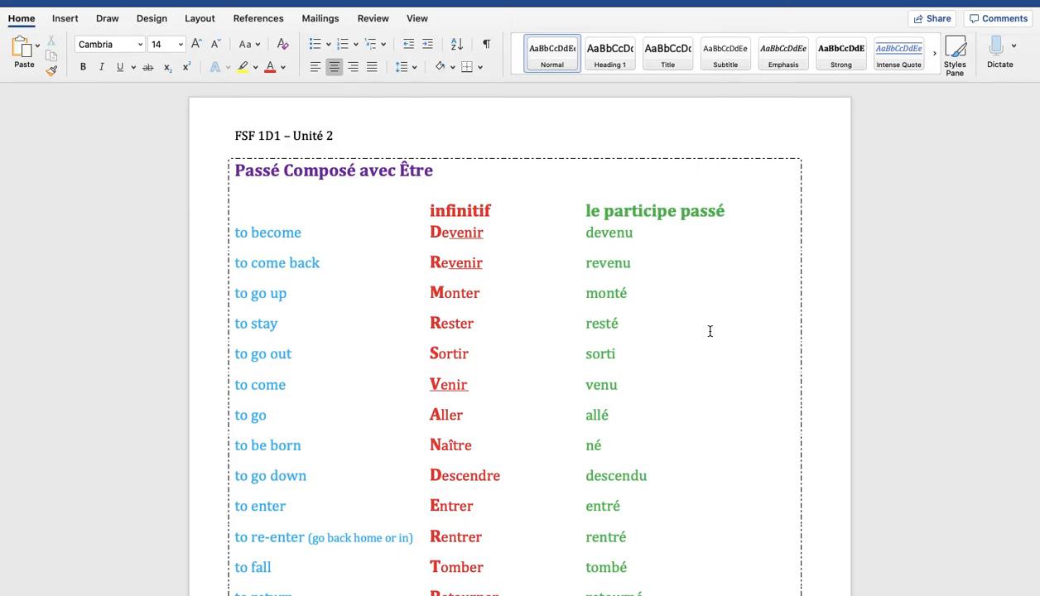
# Scroll down to the aller box and change 'je suis allé (e)' to 'je suis allée'
pyautogui.scroll(-3)
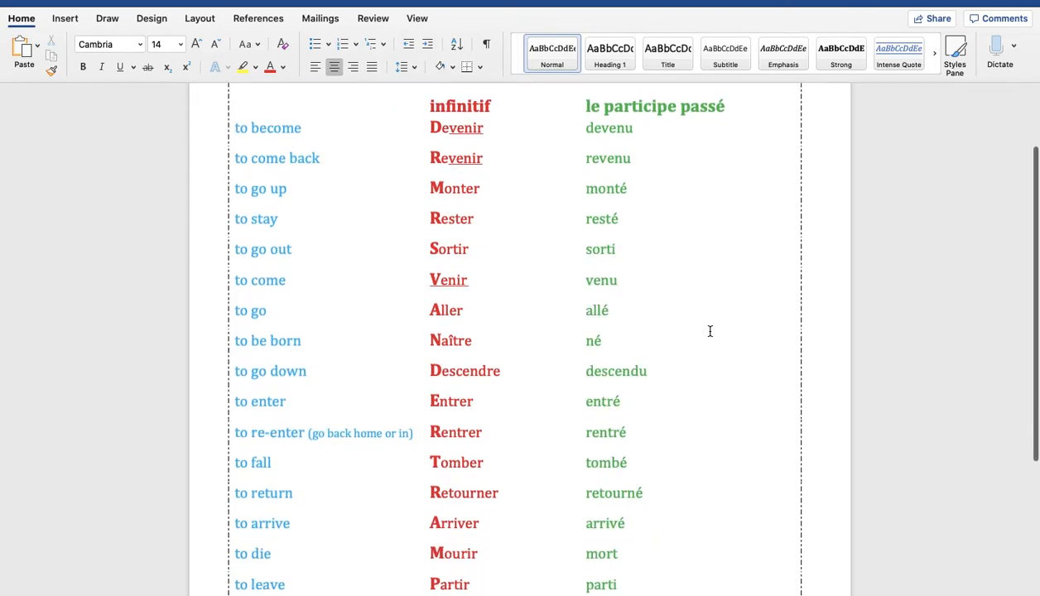
pyautogui.scroll(-3)
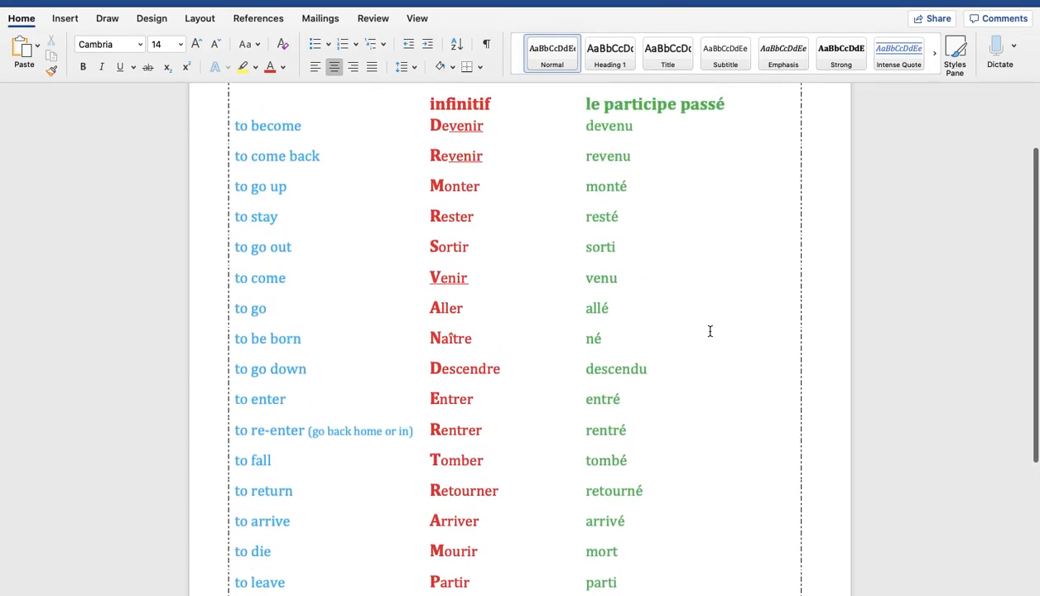
pyautogui.scroll(3)
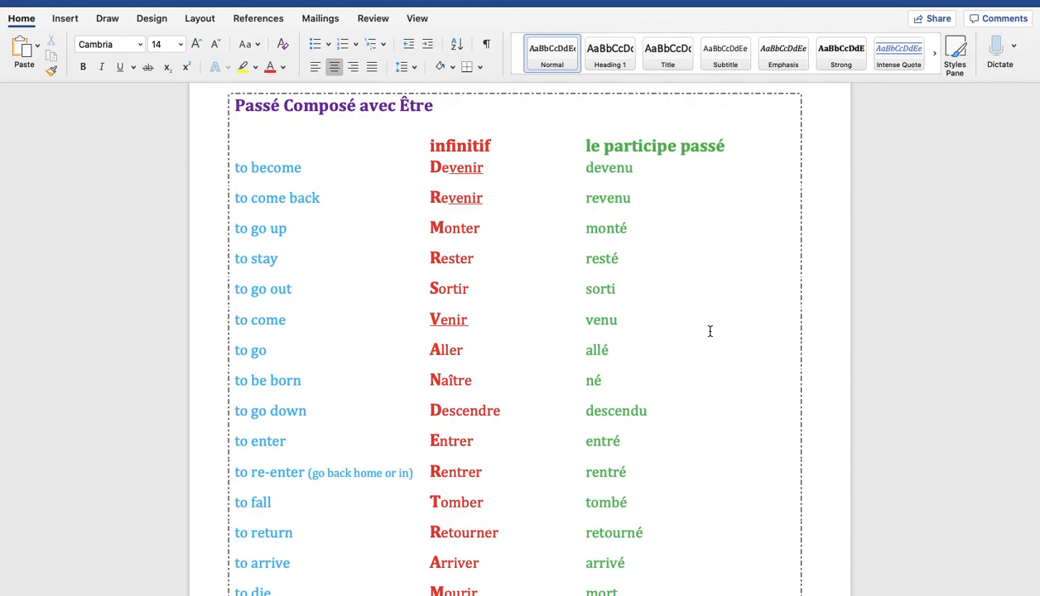
pyautogui.moveTo(484, 157)
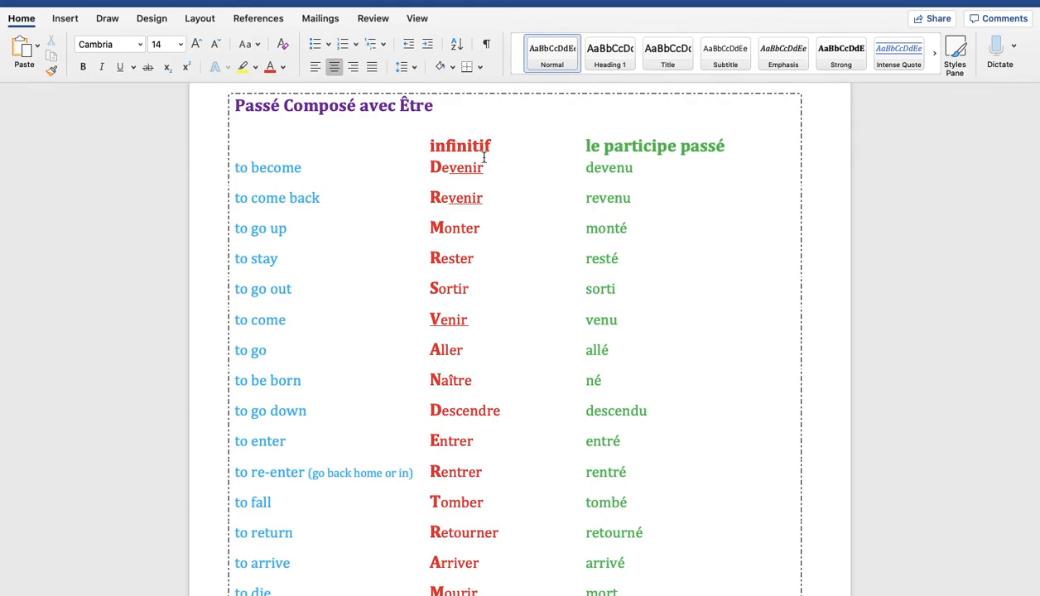
pyautogui.scroll(-3)
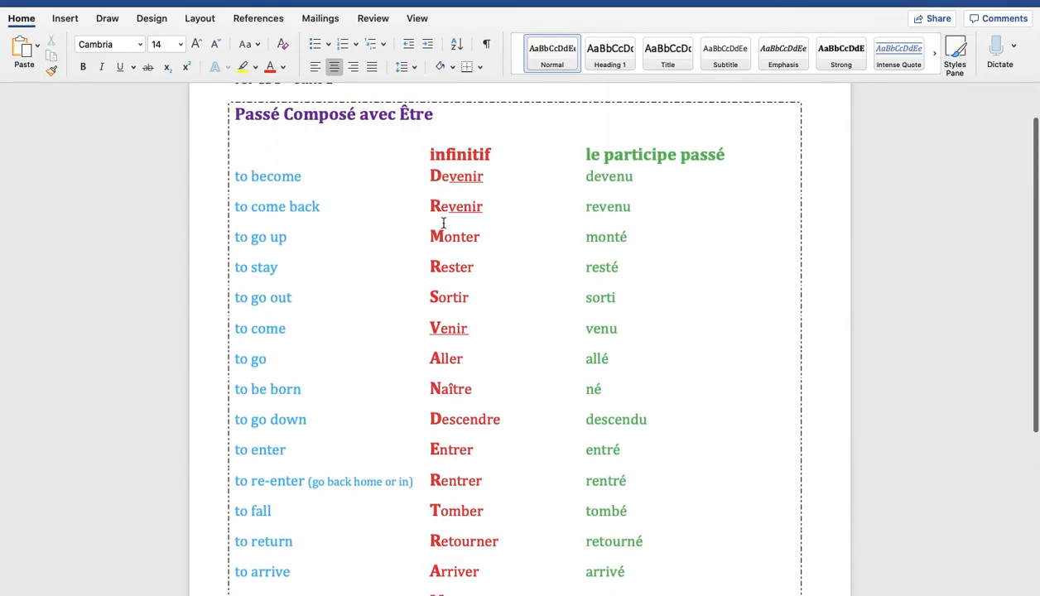
pyautogui.scroll(-3)
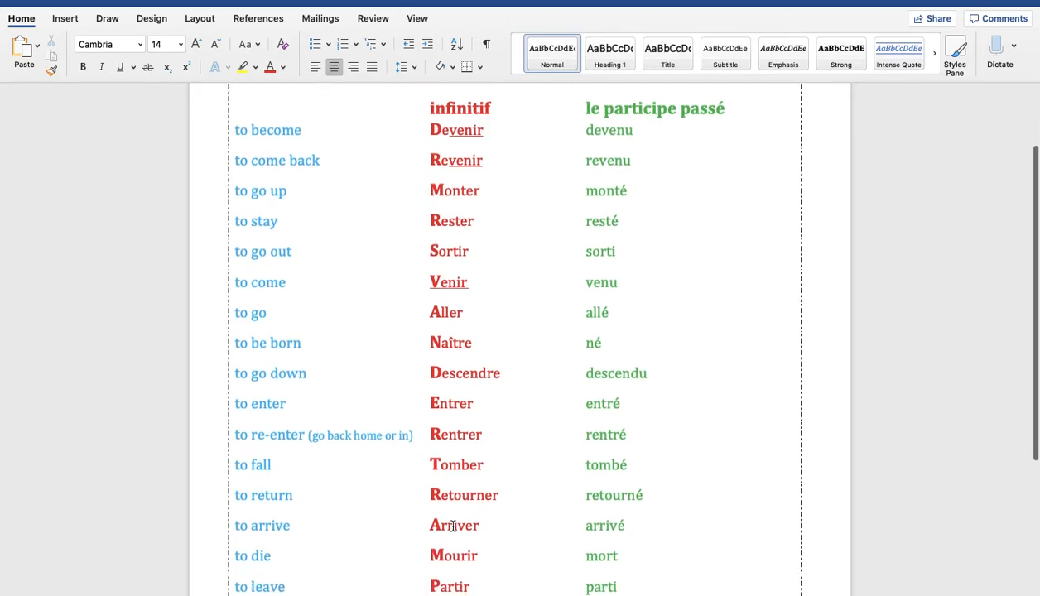
pyautogui.scroll(-3)
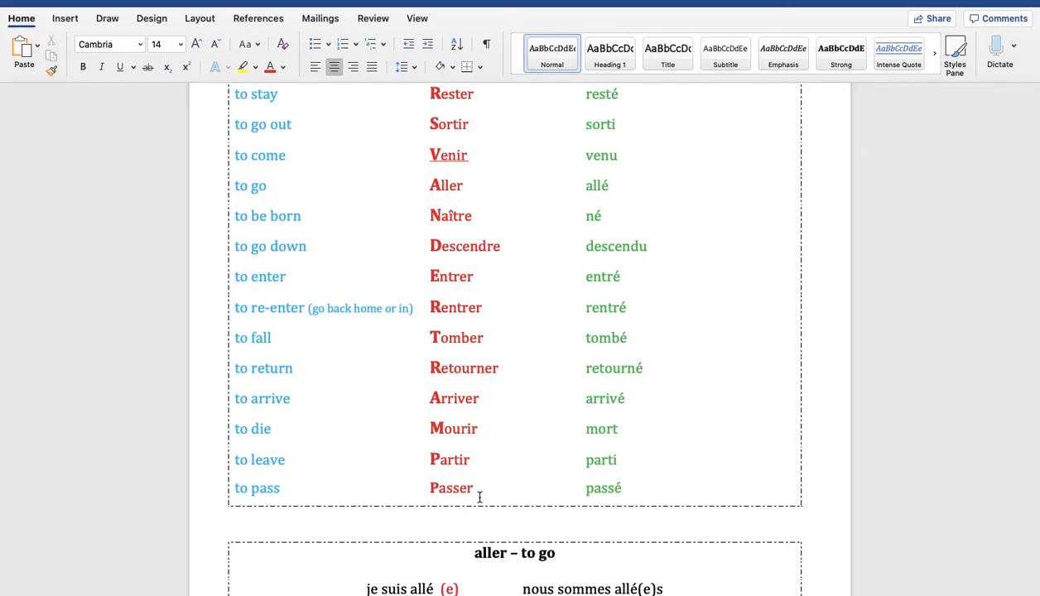
pyautogui.scroll(-3)
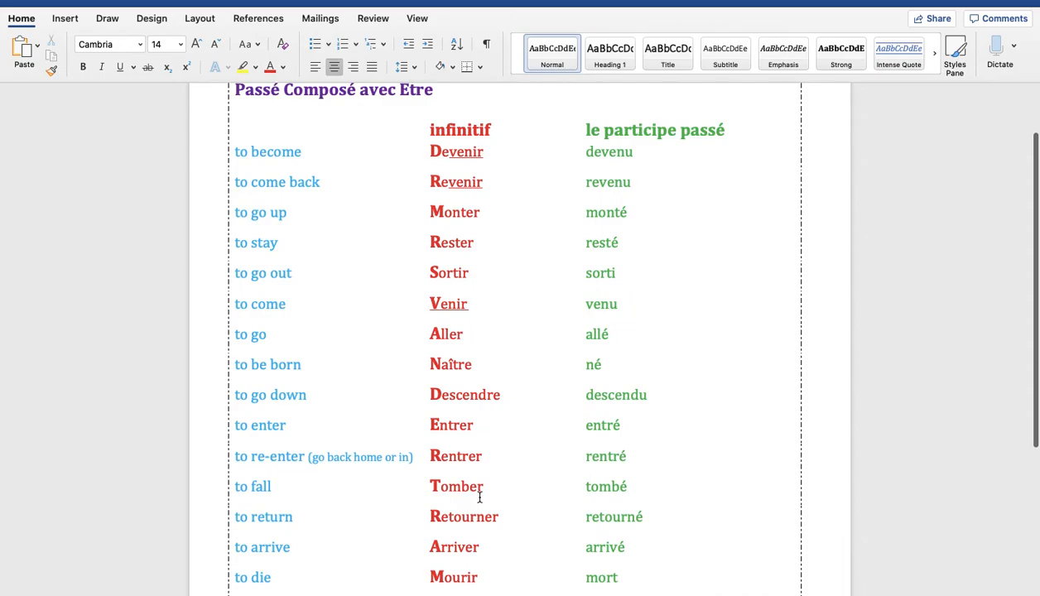
pyautogui.moveTo(449, 228)
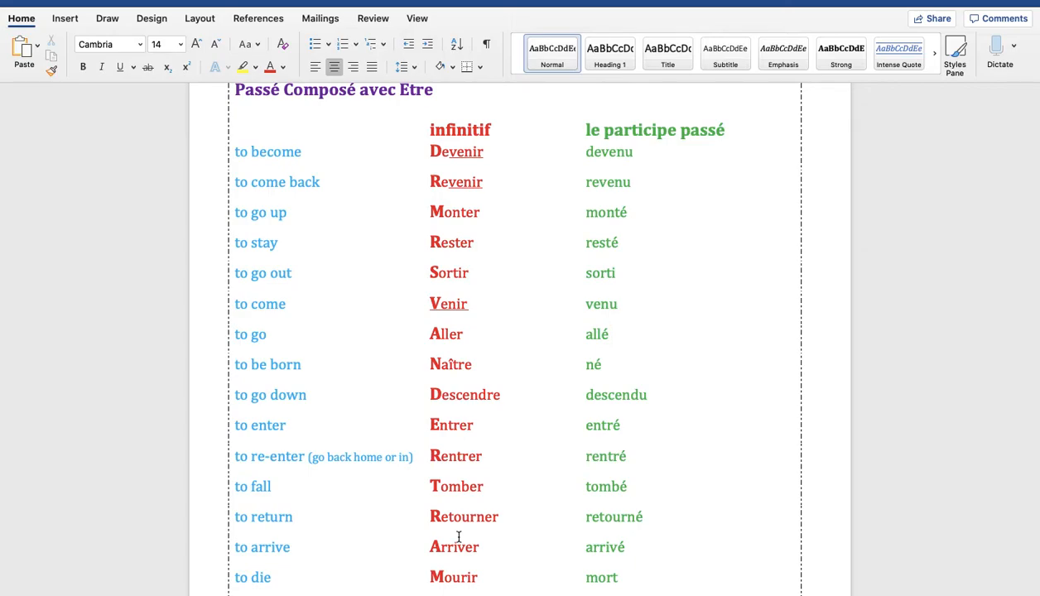
pyautogui.scroll(-3)
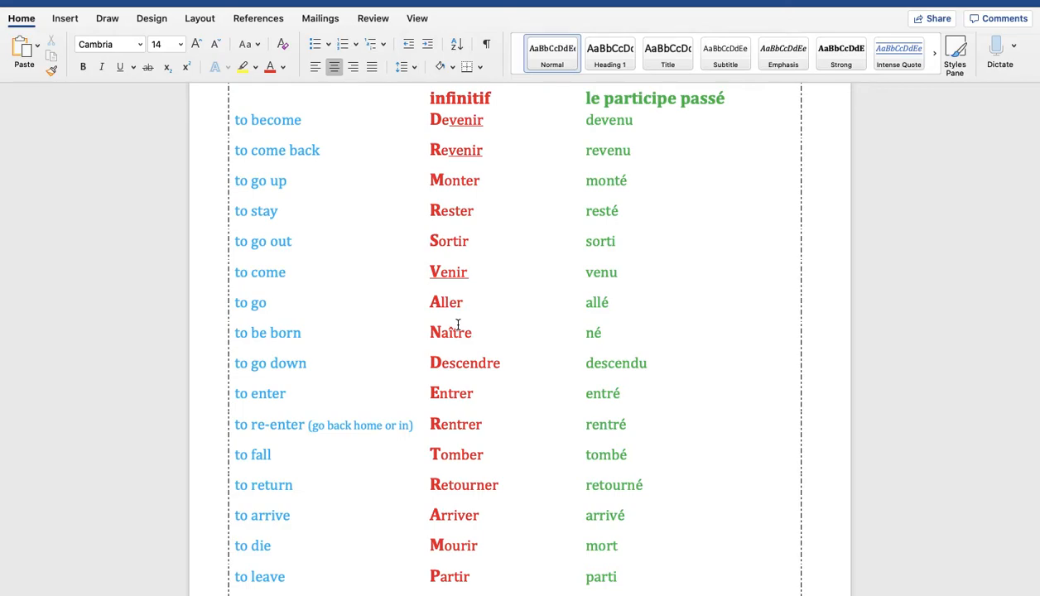
pyautogui.scroll(-3)
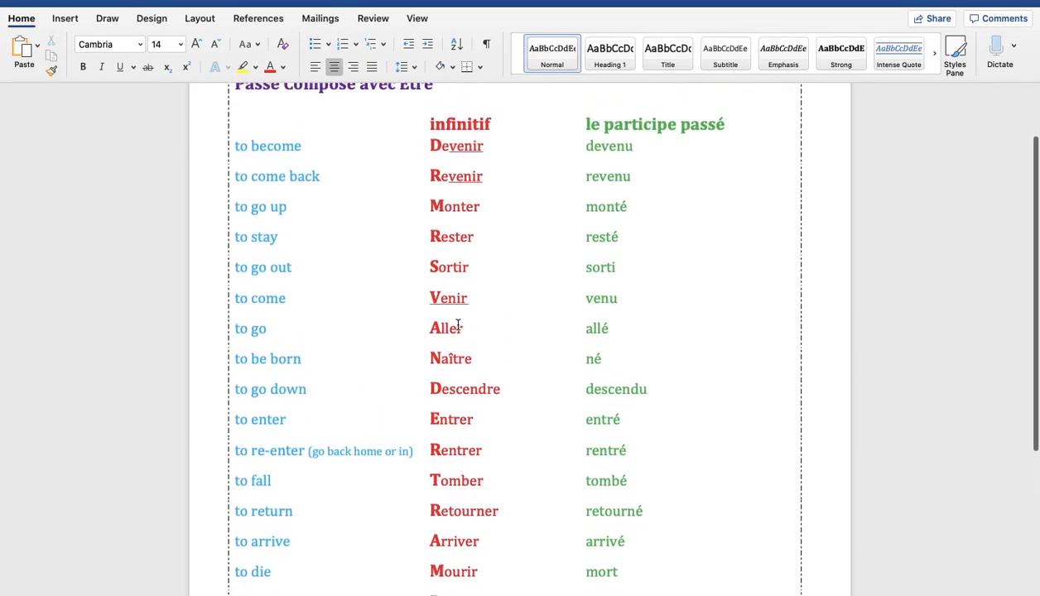
pyautogui.scroll(-3)
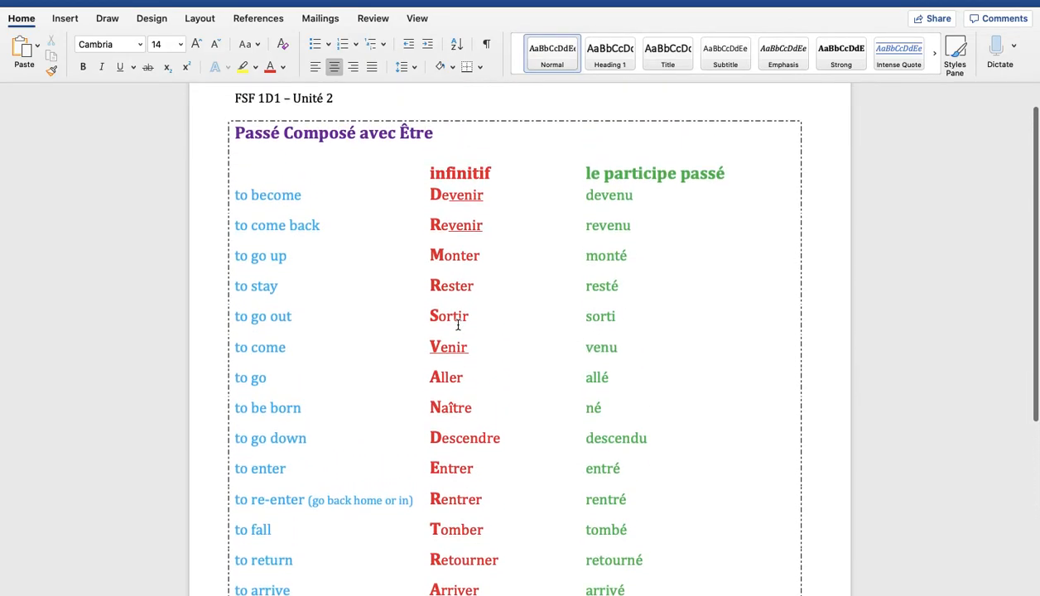
pyautogui.scroll(-3)
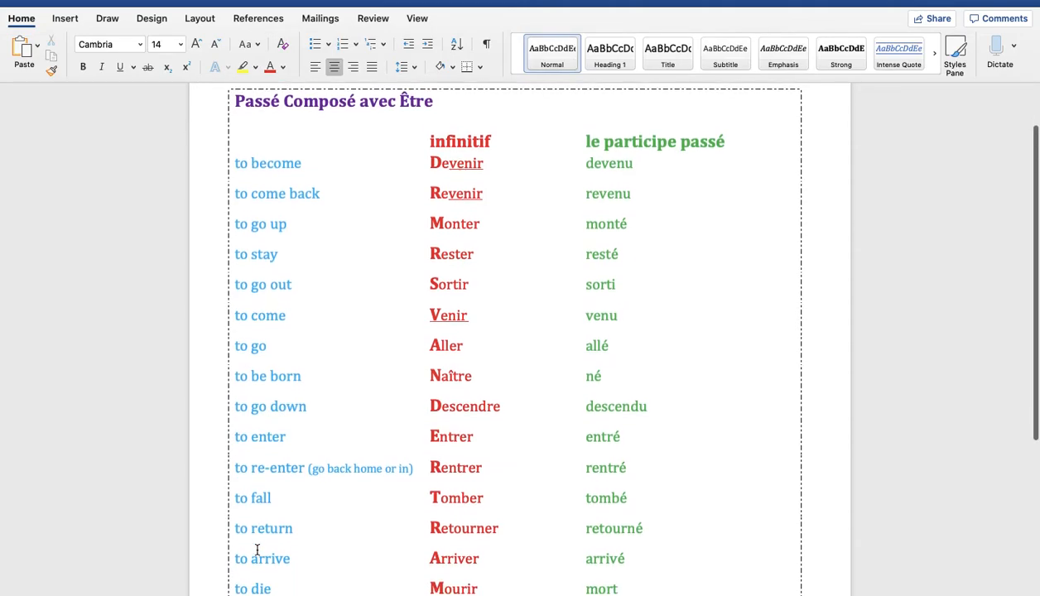
pyautogui.scroll(-3)
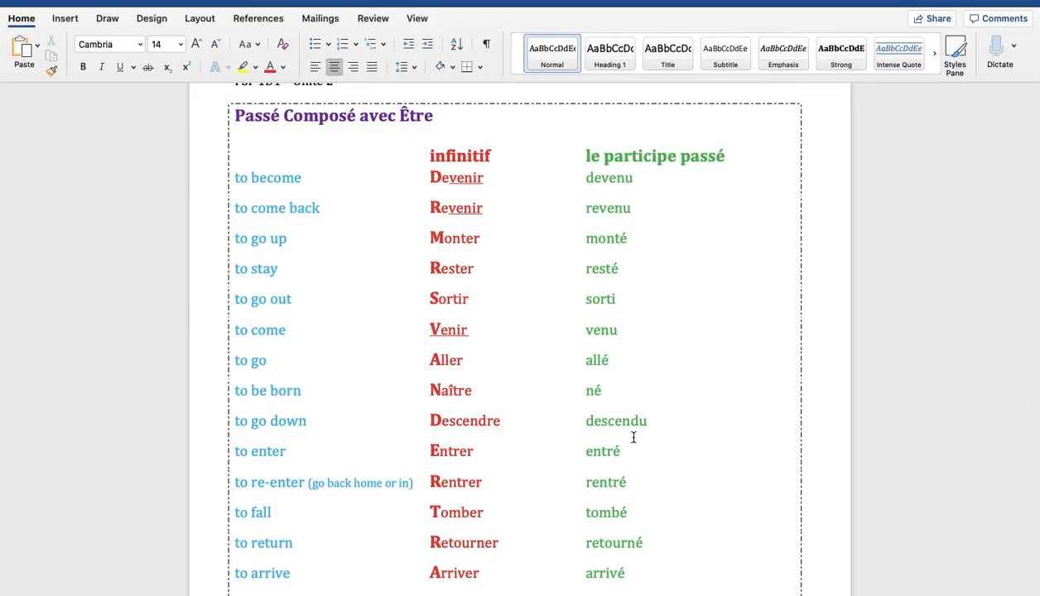
pyautogui.scroll(-3)
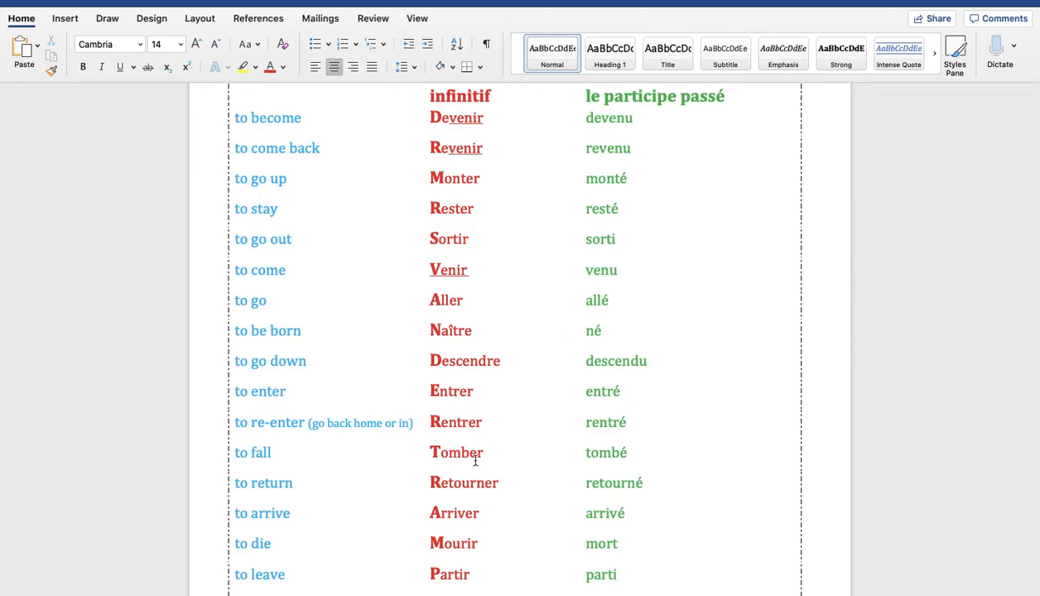
pyautogui.scroll(-3)
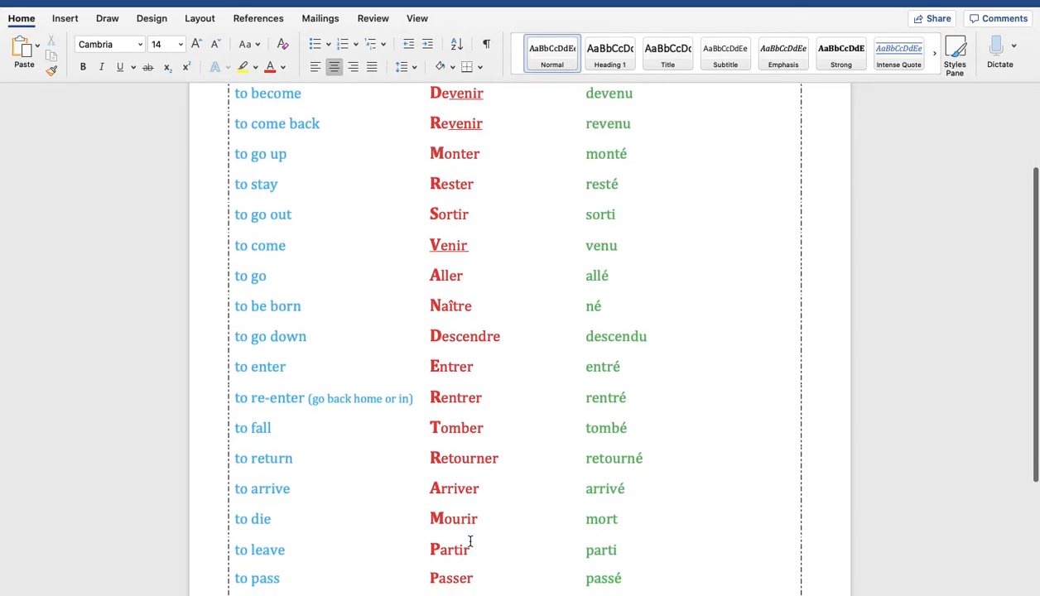
pyautogui.scroll(-3)
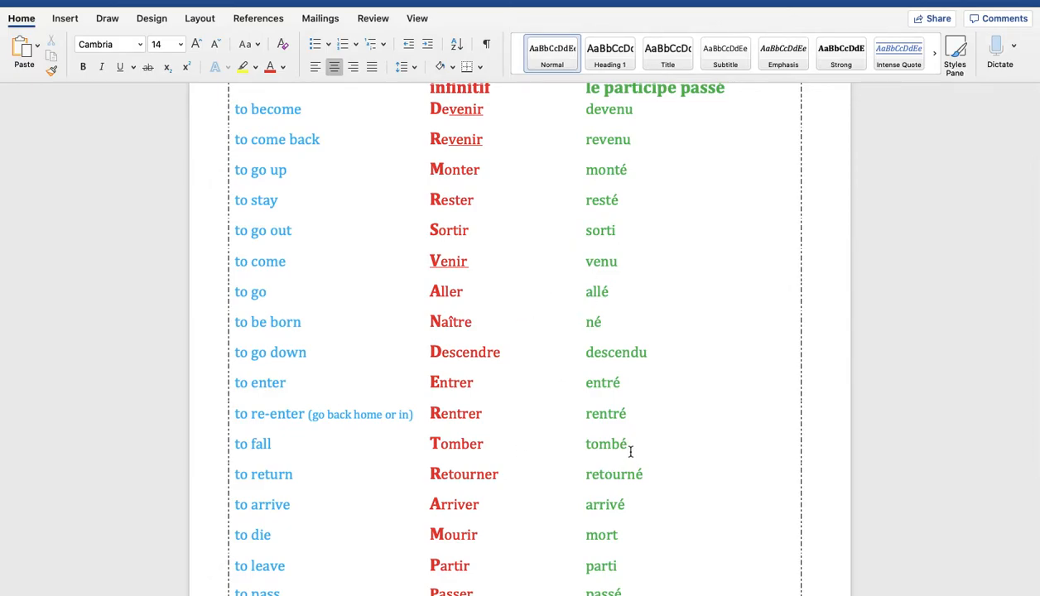
pyautogui.moveTo(536, 329)
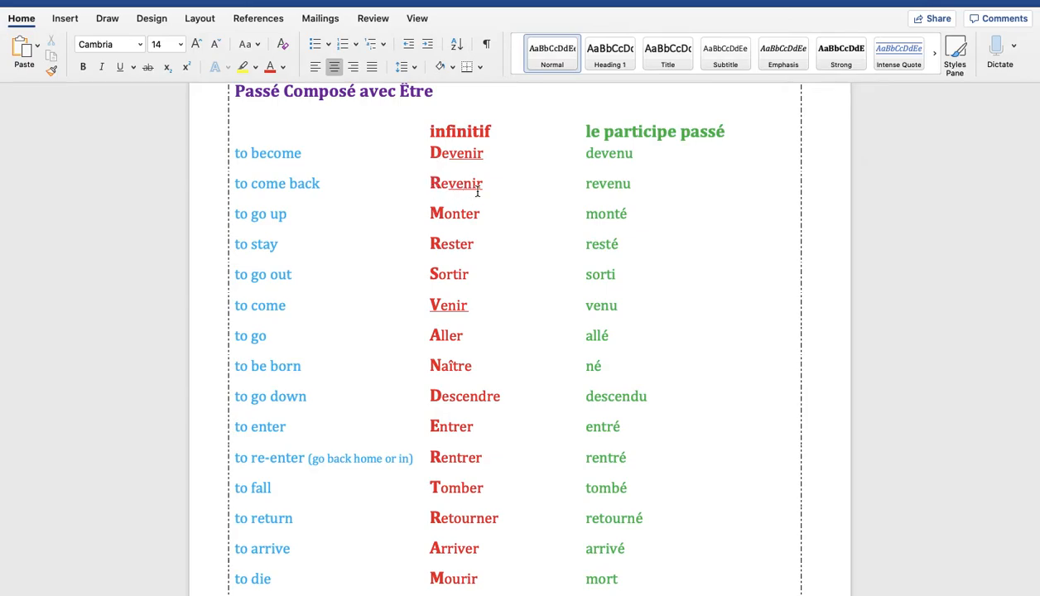
pyautogui.moveTo(456, 199)
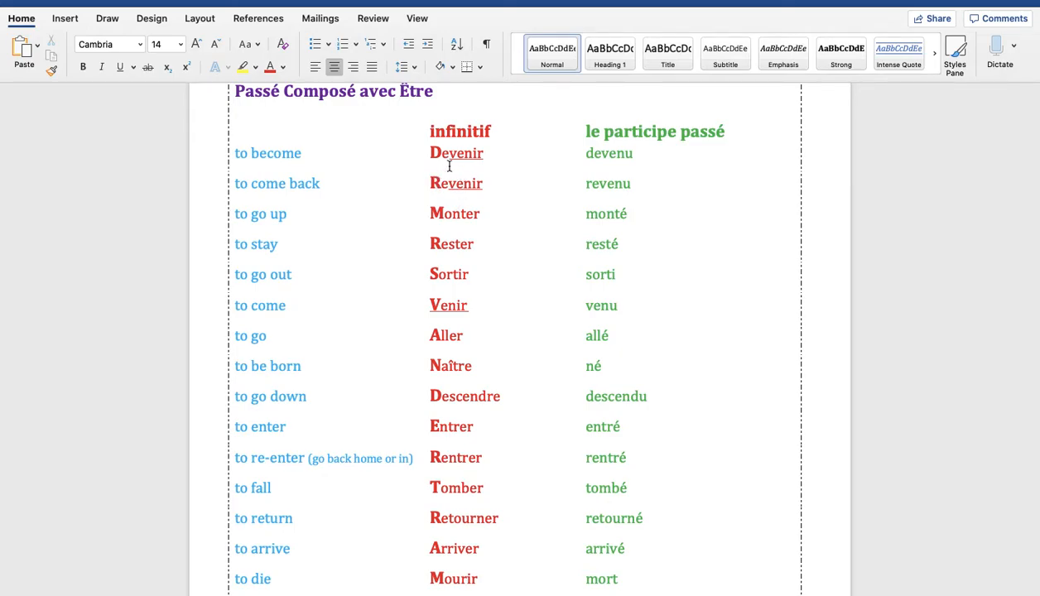
pyautogui.moveTo(462, 183)
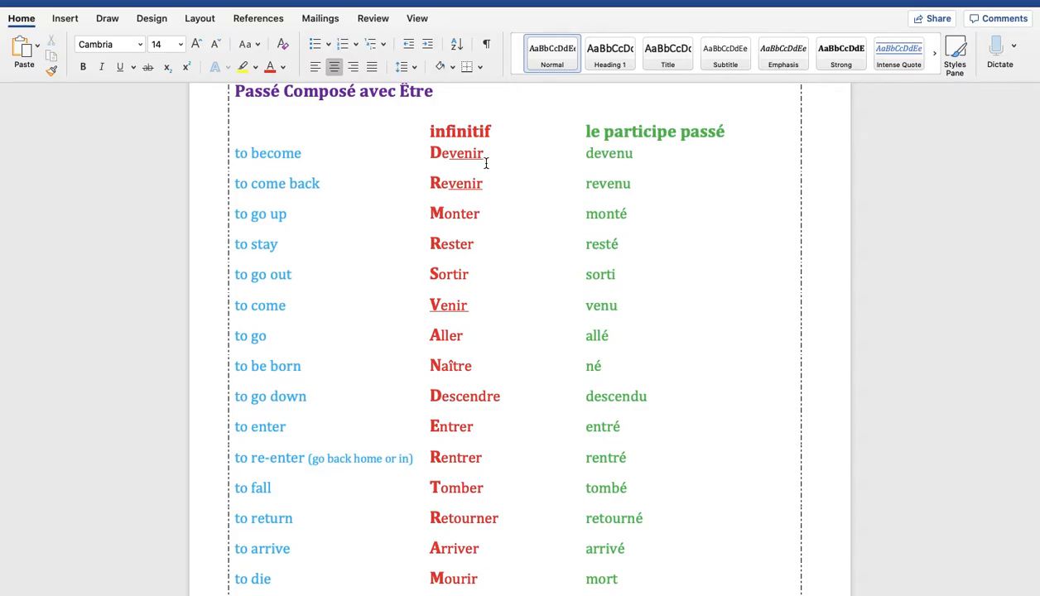
pyautogui.moveTo(485, 162)
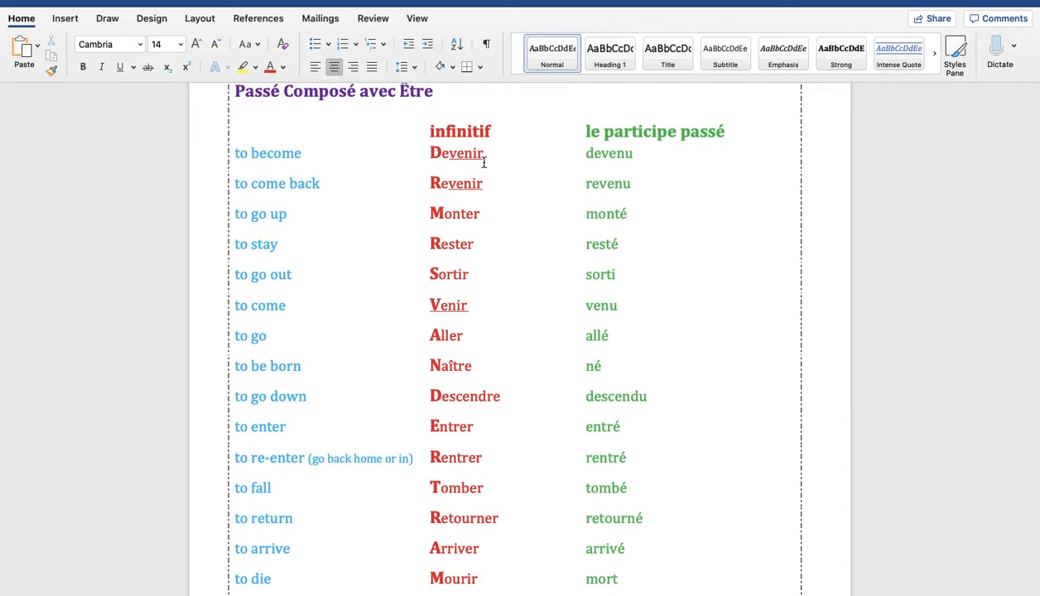
pyautogui.moveTo(632, 163)
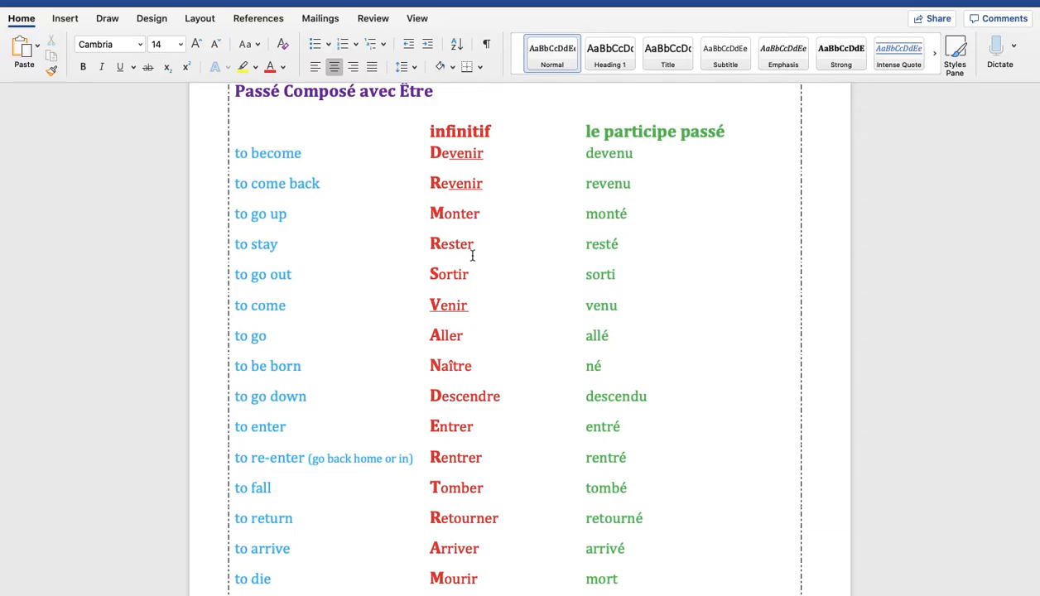
pyautogui.moveTo(625, 226)
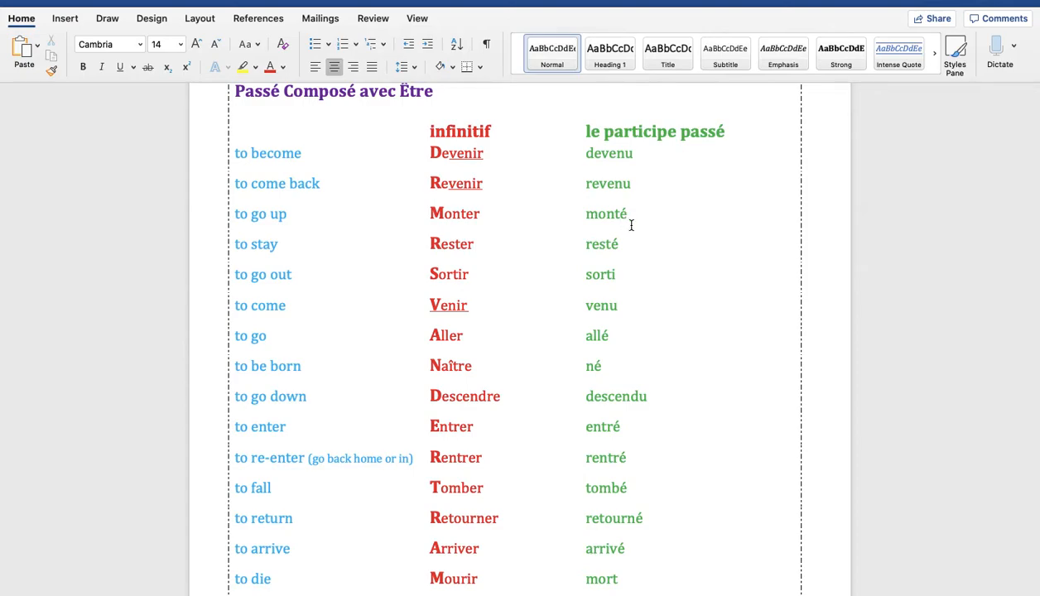
pyautogui.moveTo(626, 252)
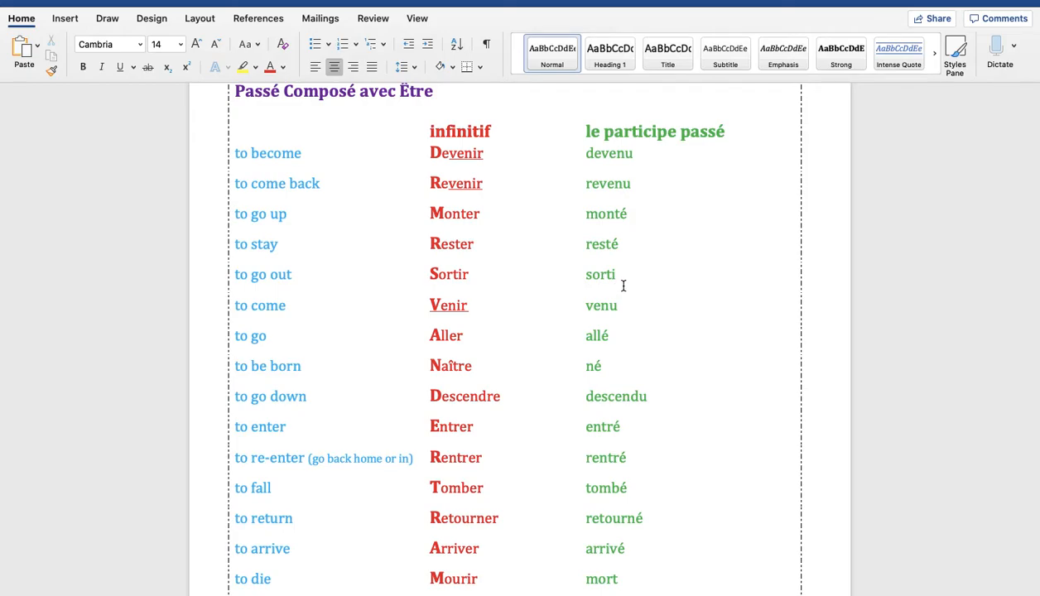
pyautogui.scroll(-3)
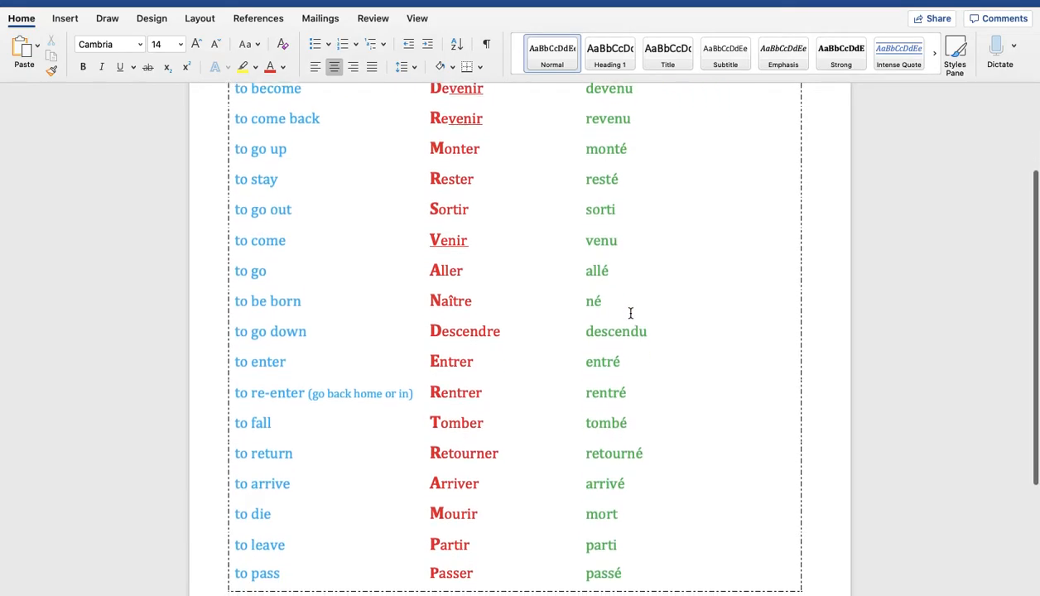
pyautogui.scroll(-3)
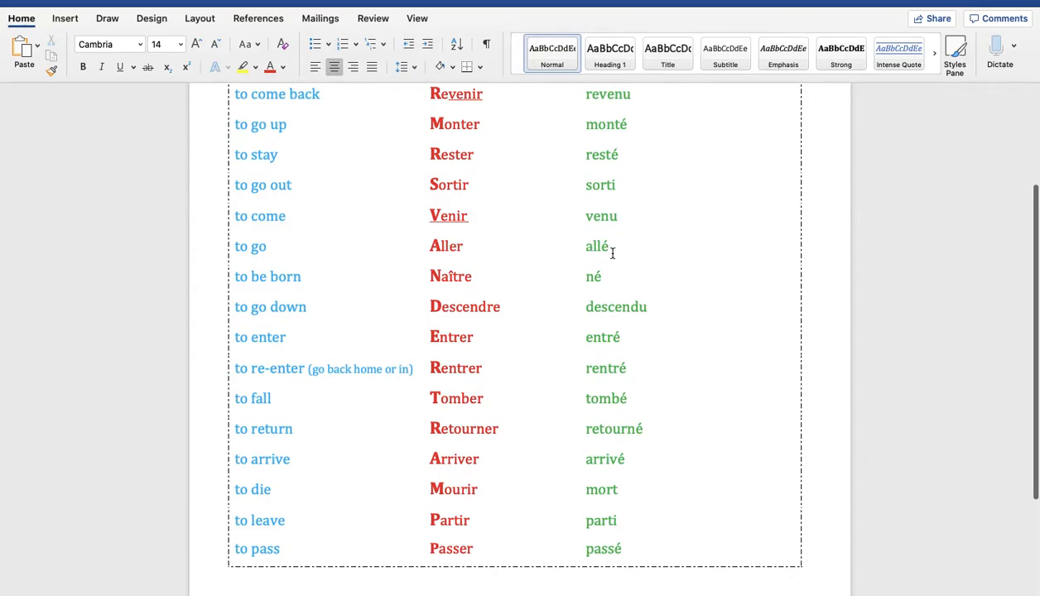
pyautogui.moveTo(472, 282)
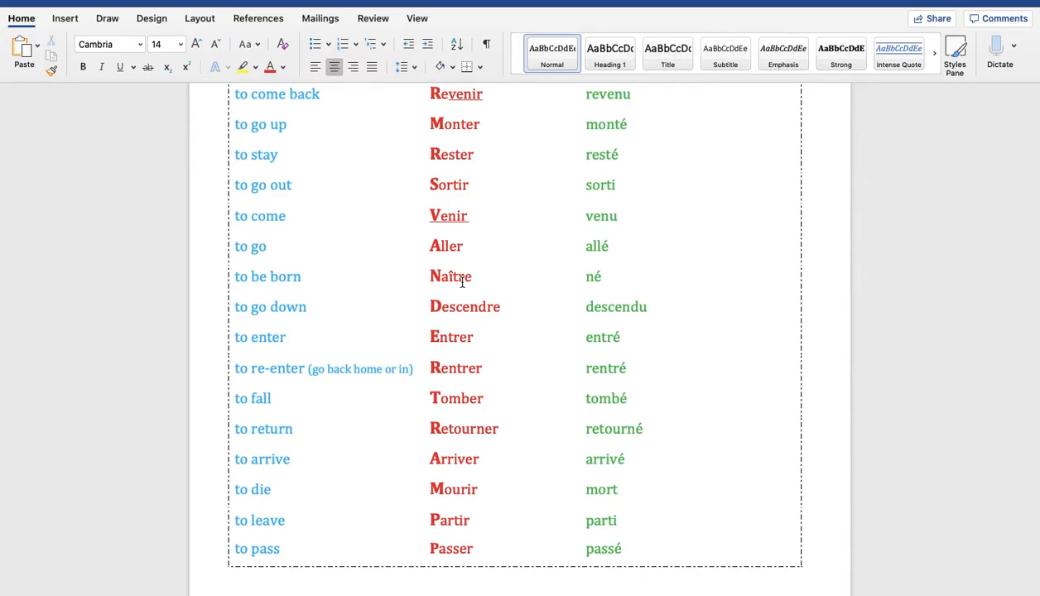
pyautogui.moveTo(555, 272)
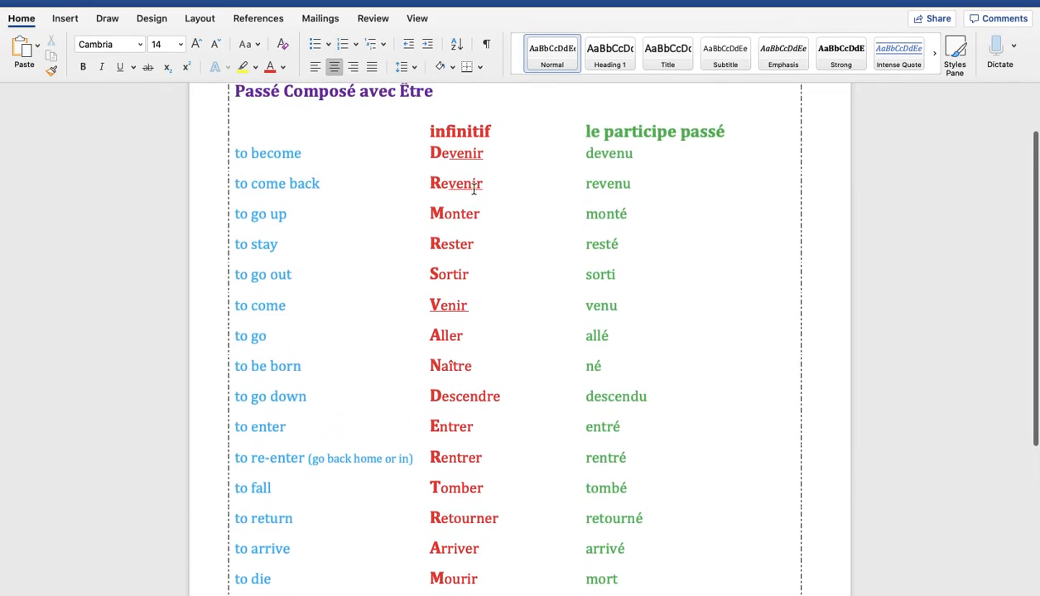
pyautogui.scroll(-3)
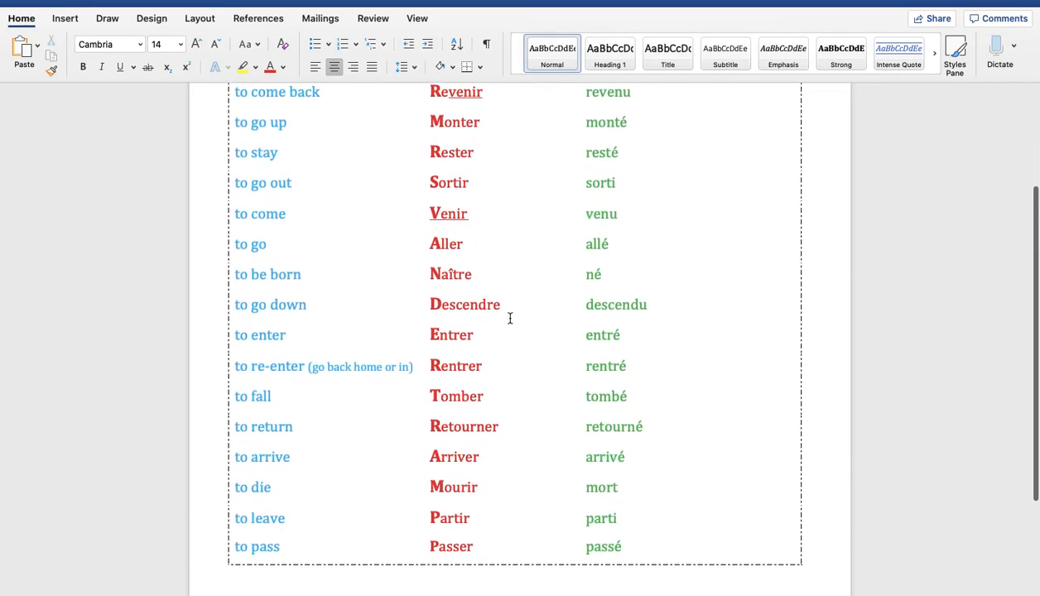
pyautogui.moveTo(482, 308)
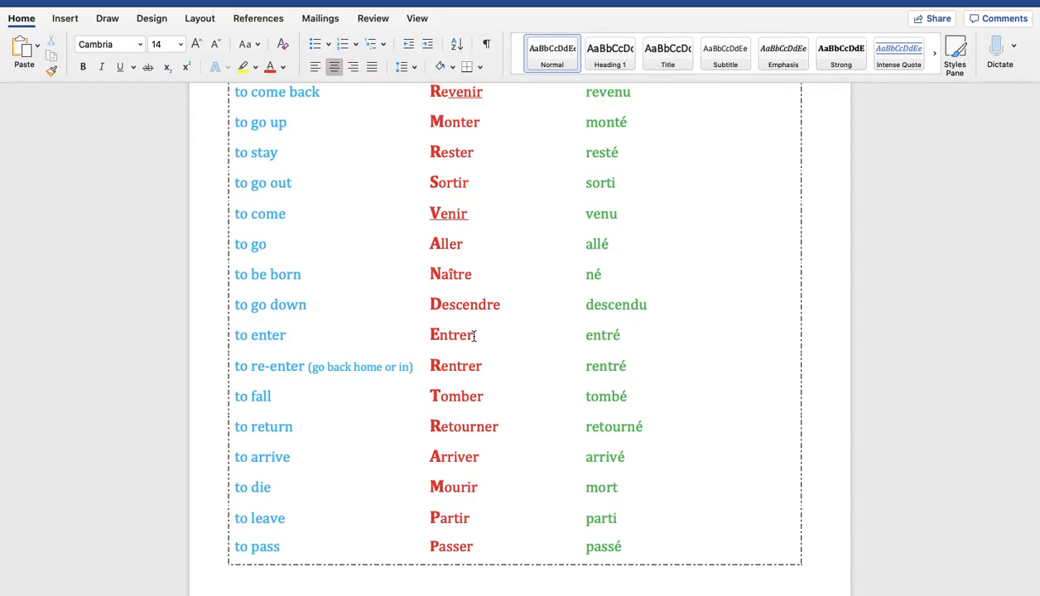
pyautogui.moveTo(516, 359)
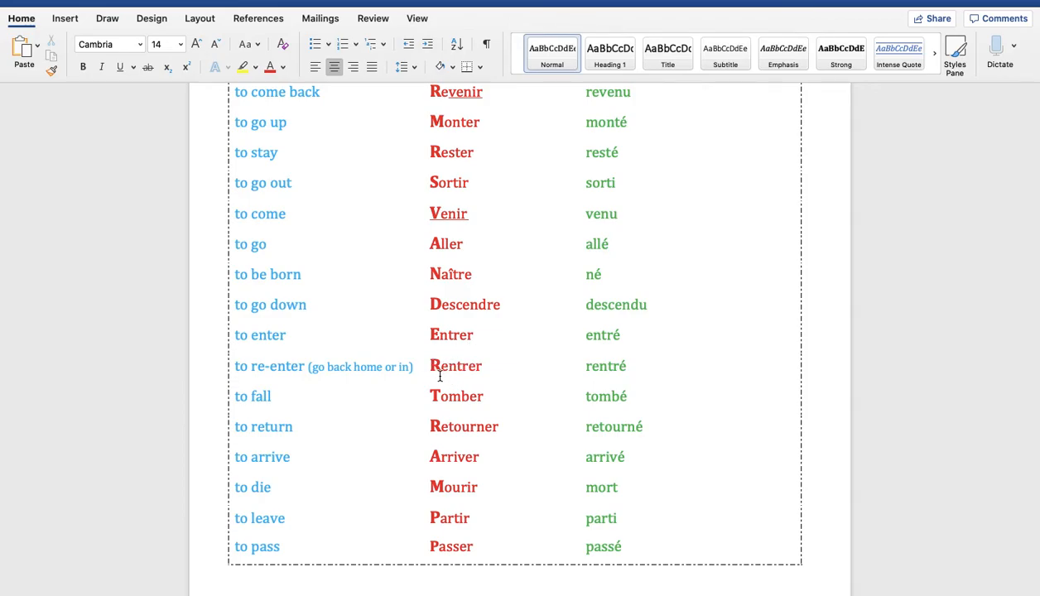
pyautogui.moveTo(487, 370)
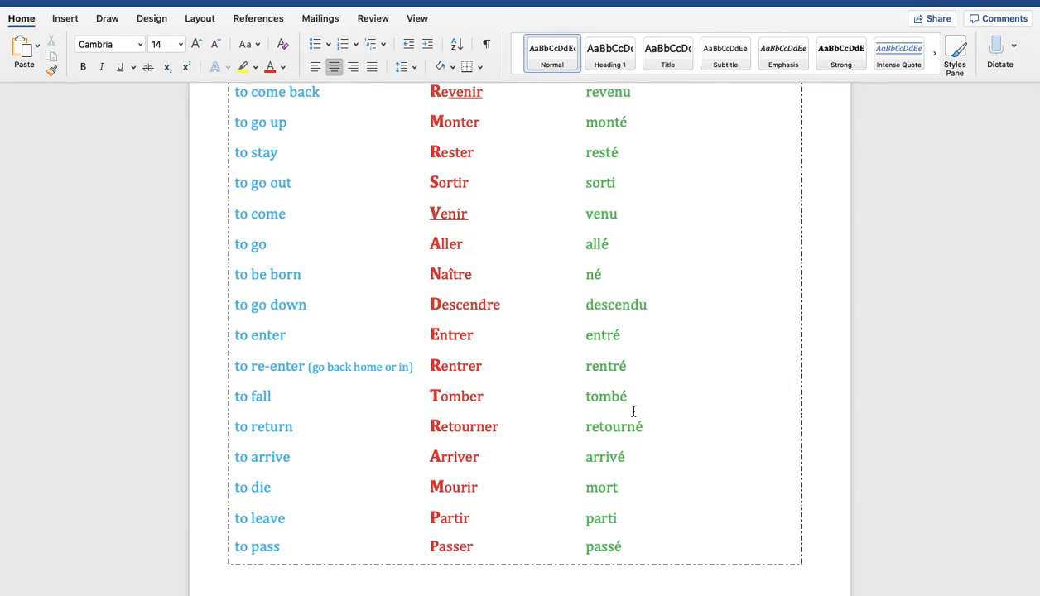
pyautogui.moveTo(497, 420)
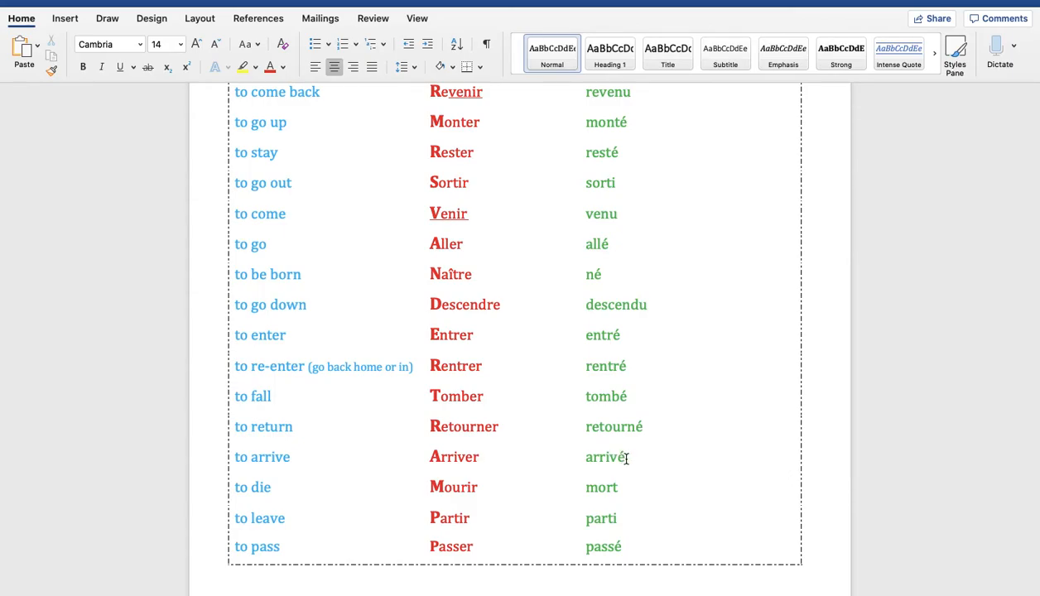
pyautogui.moveTo(483, 487)
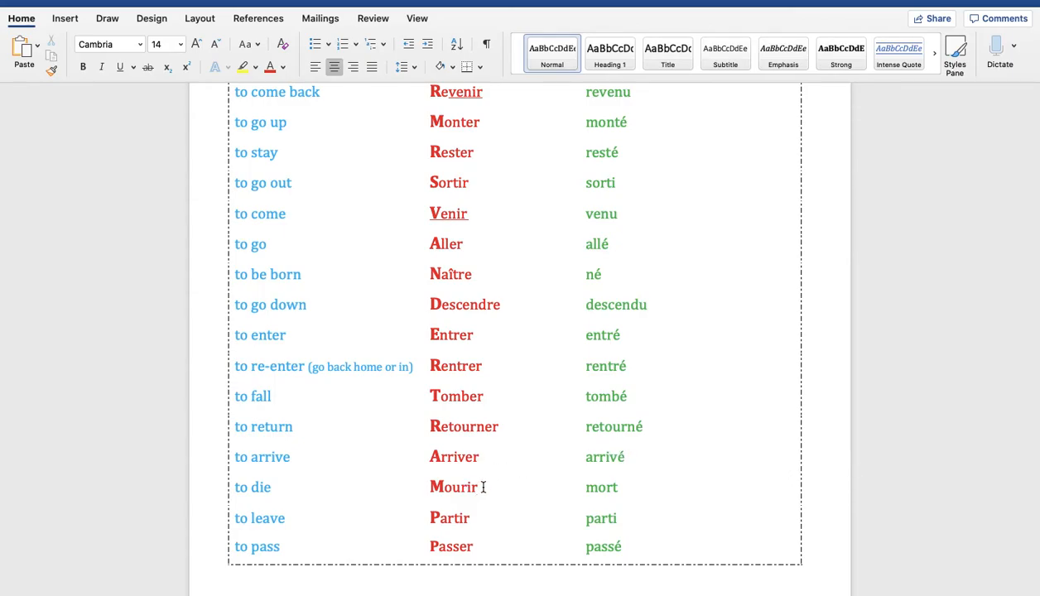
pyautogui.moveTo(617, 488)
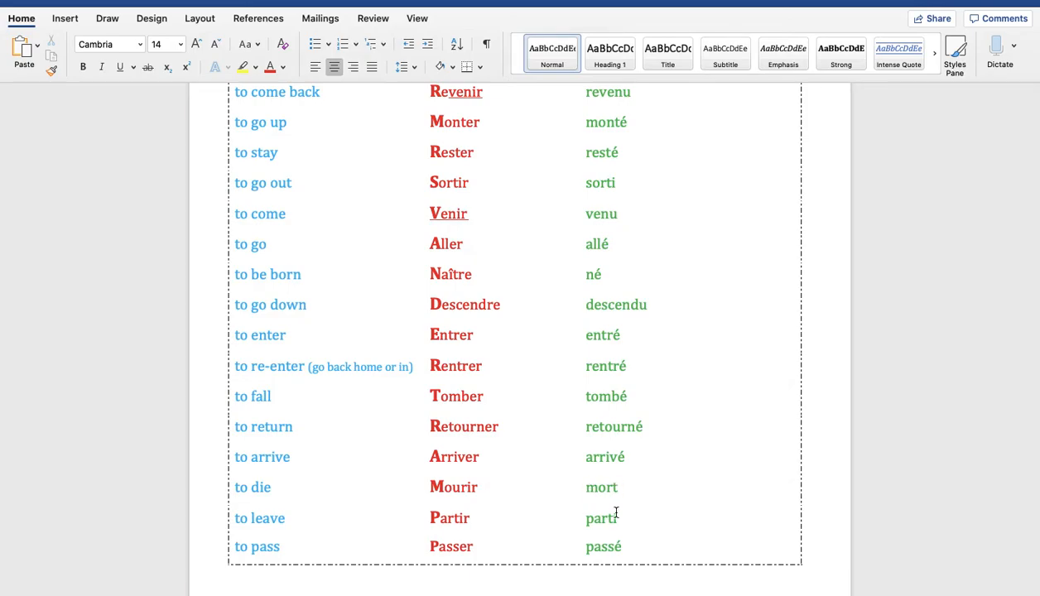
pyautogui.scroll(-3)
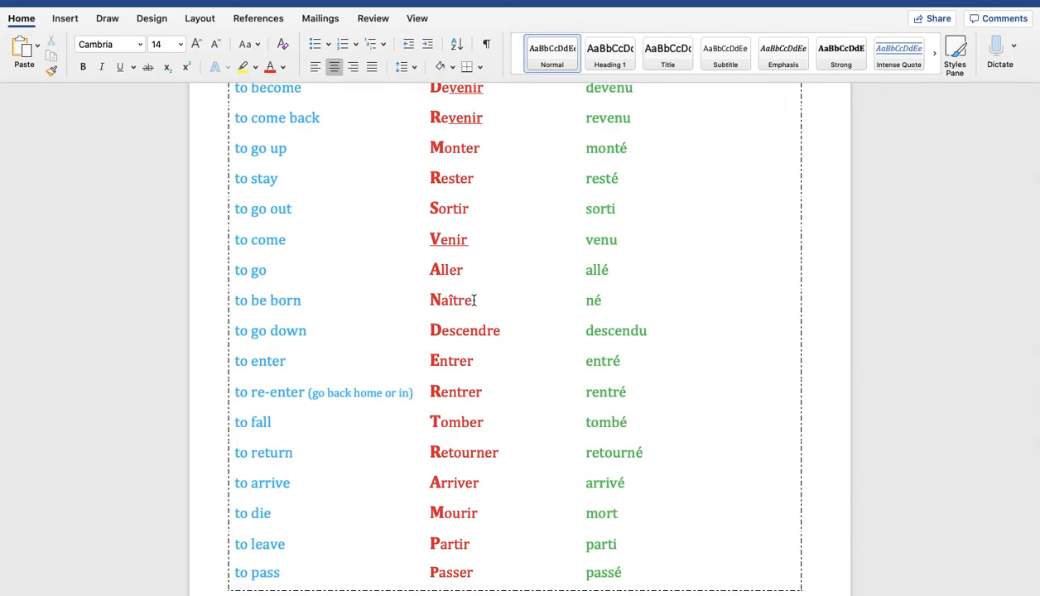
pyautogui.moveTo(578, 303)
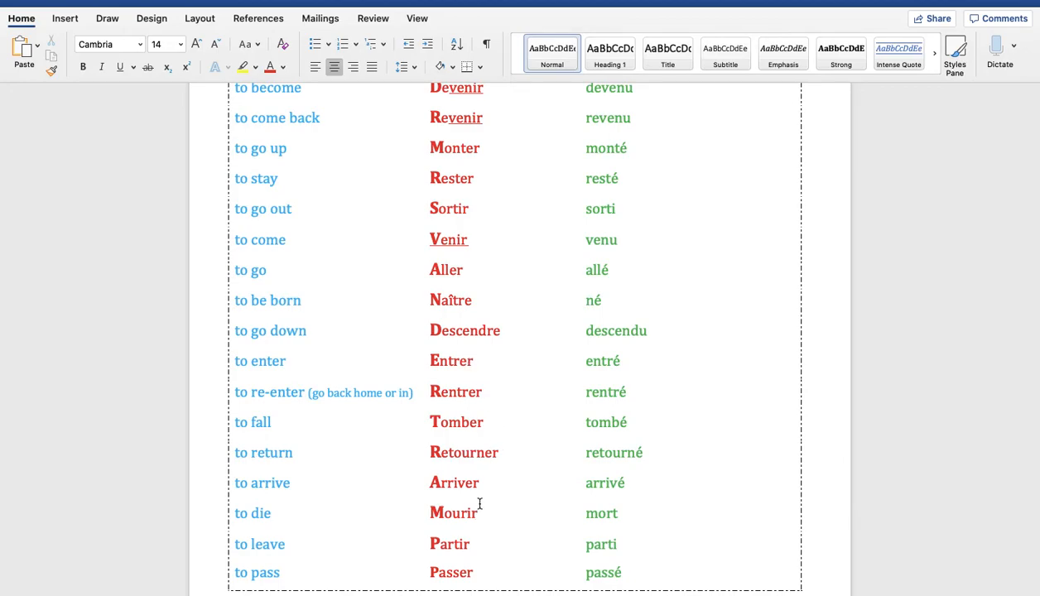
pyautogui.moveTo(618, 510)
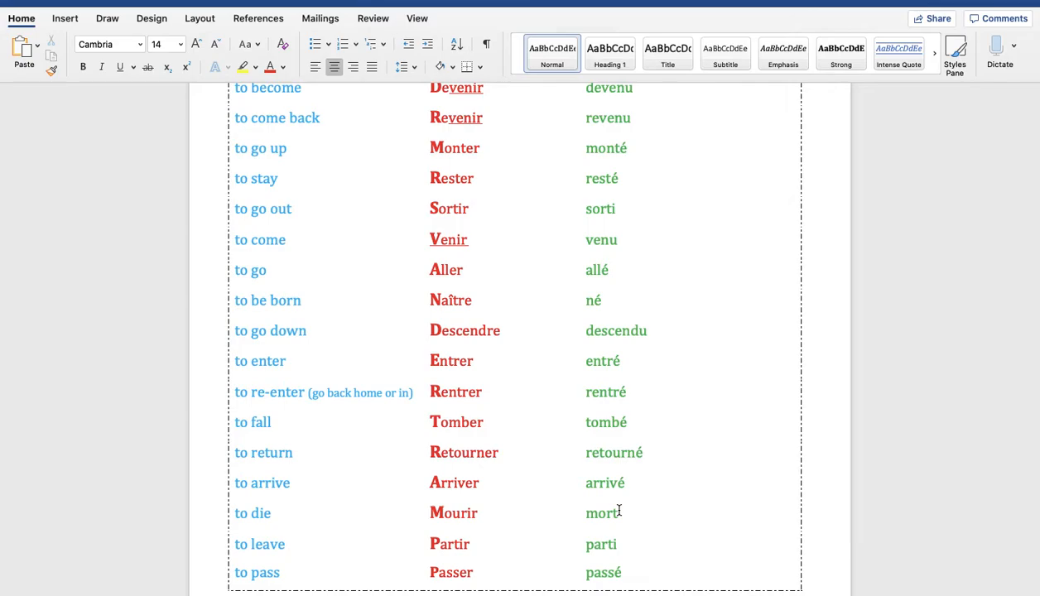
pyautogui.moveTo(466, 514)
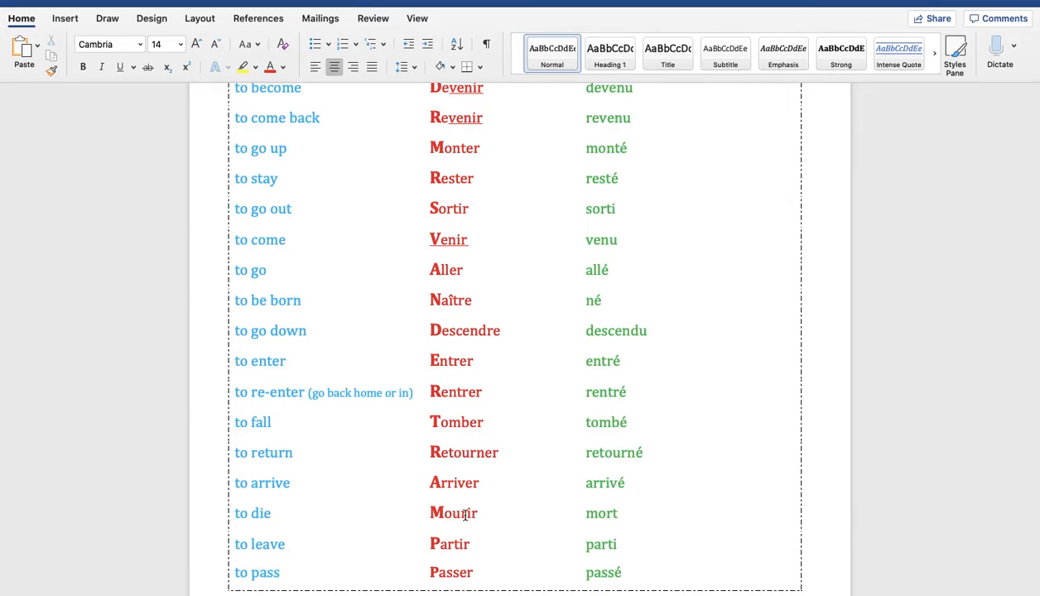
pyautogui.scroll(-3)
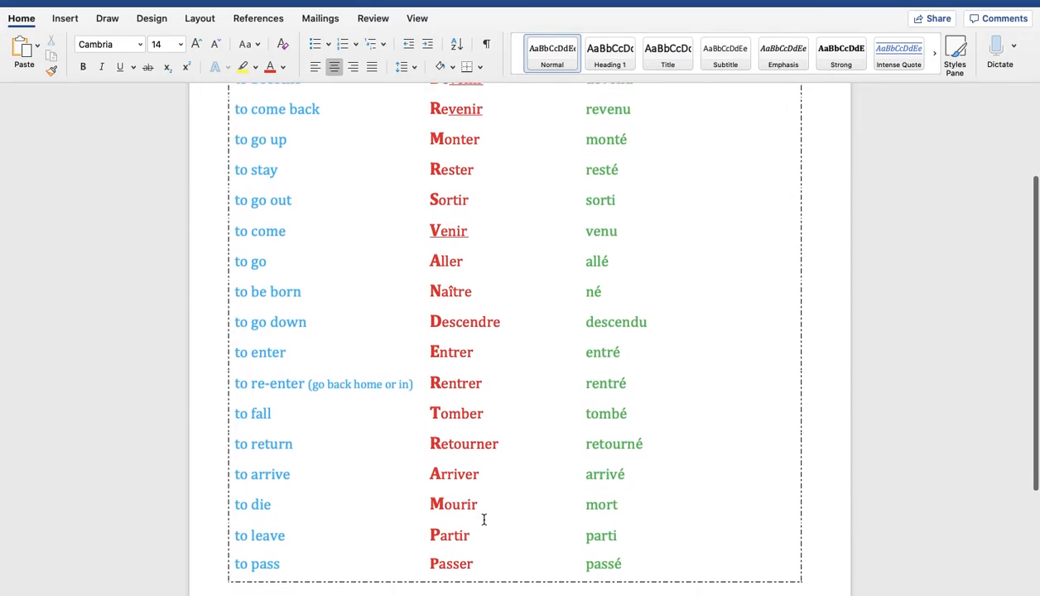
pyautogui.scroll(-3)
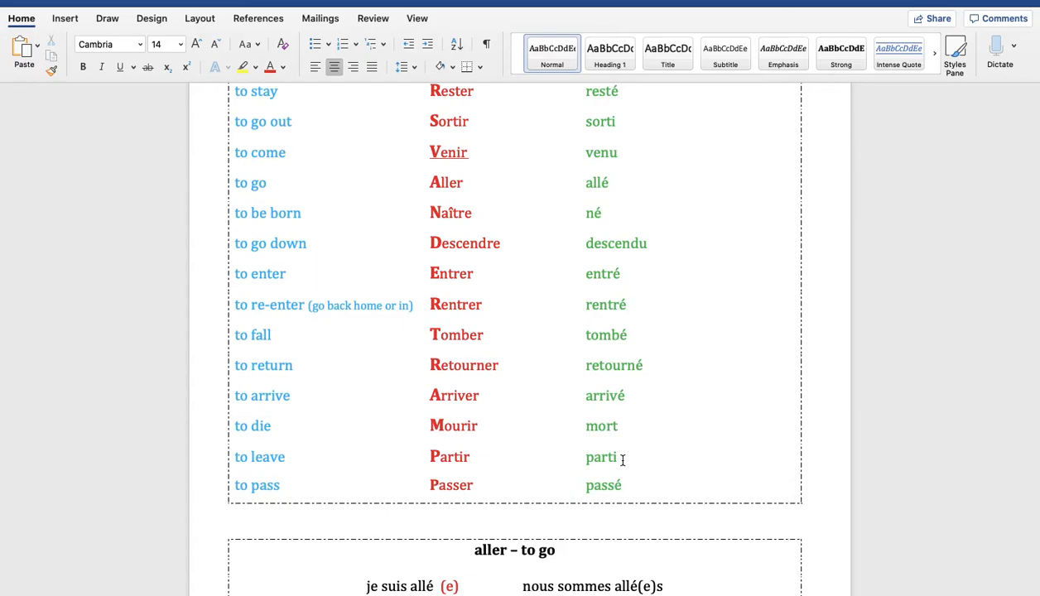
pyautogui.moveTo(632, 488)
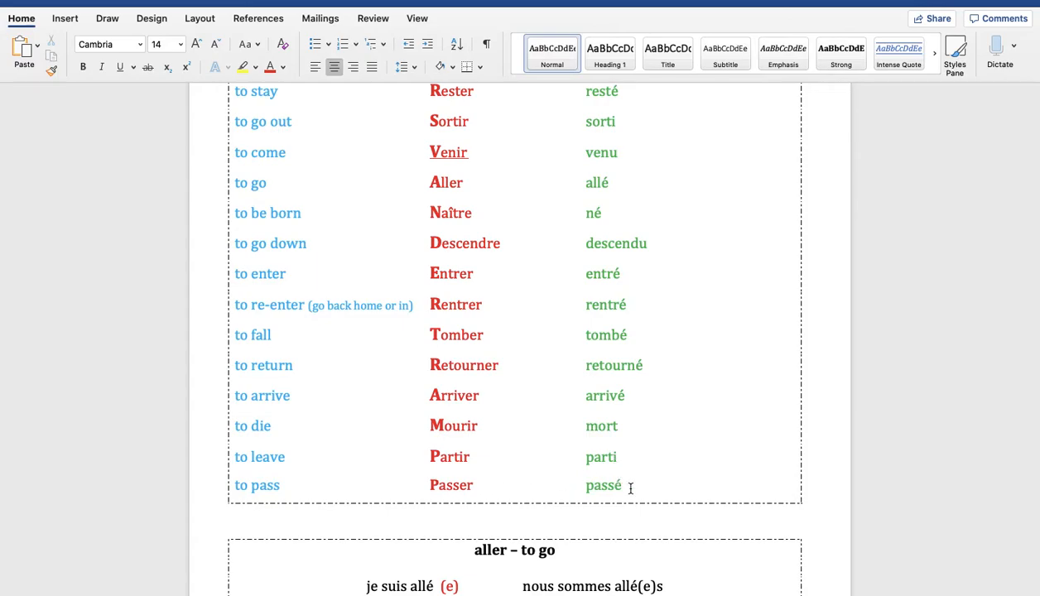
pyautogui.scroll(-3)
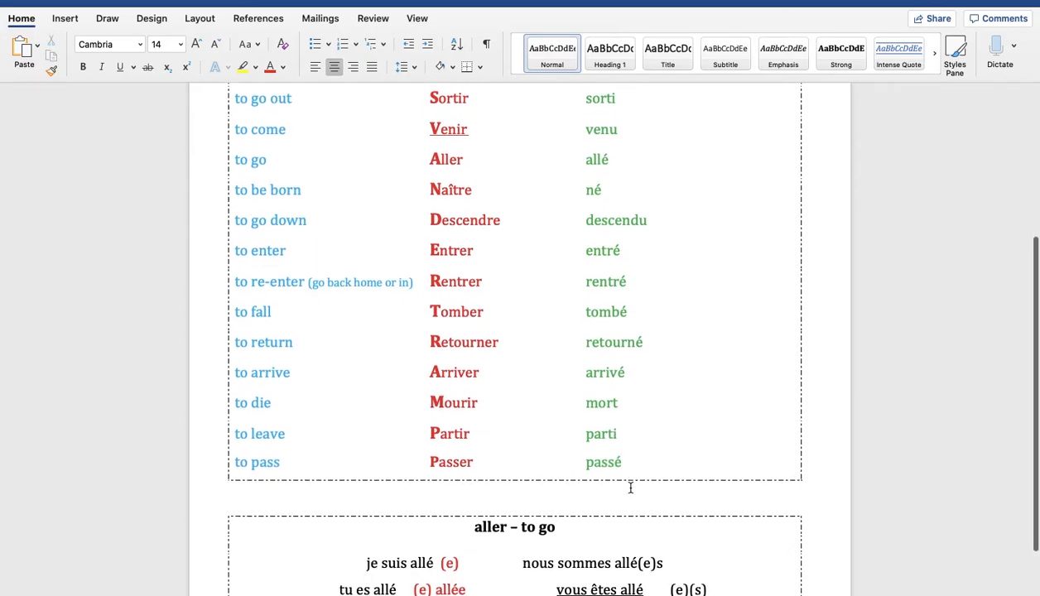
pyautogui.scroll(-3)
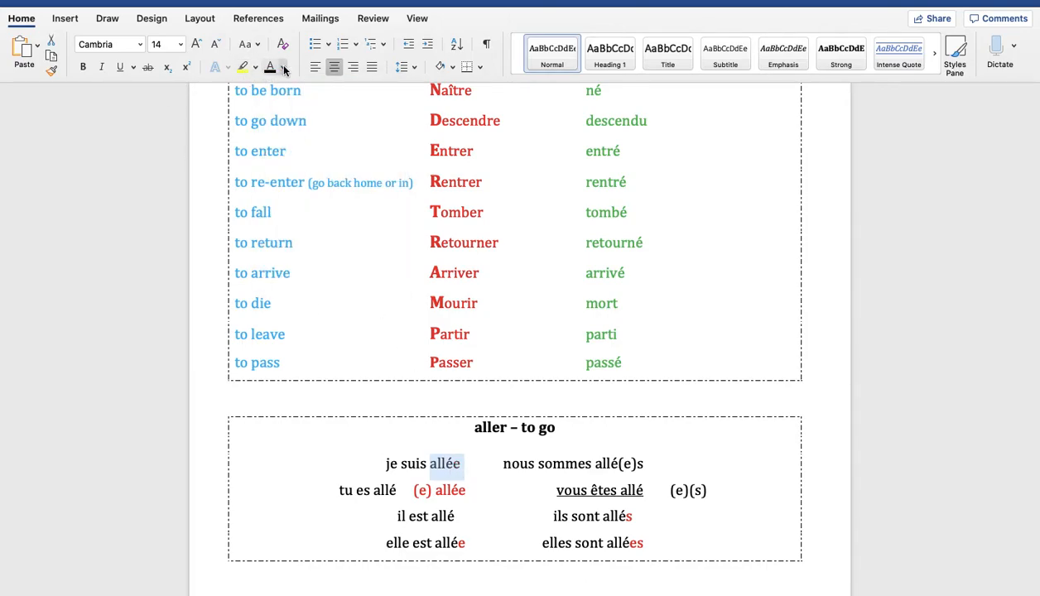
pyautogui.click(280, 67)
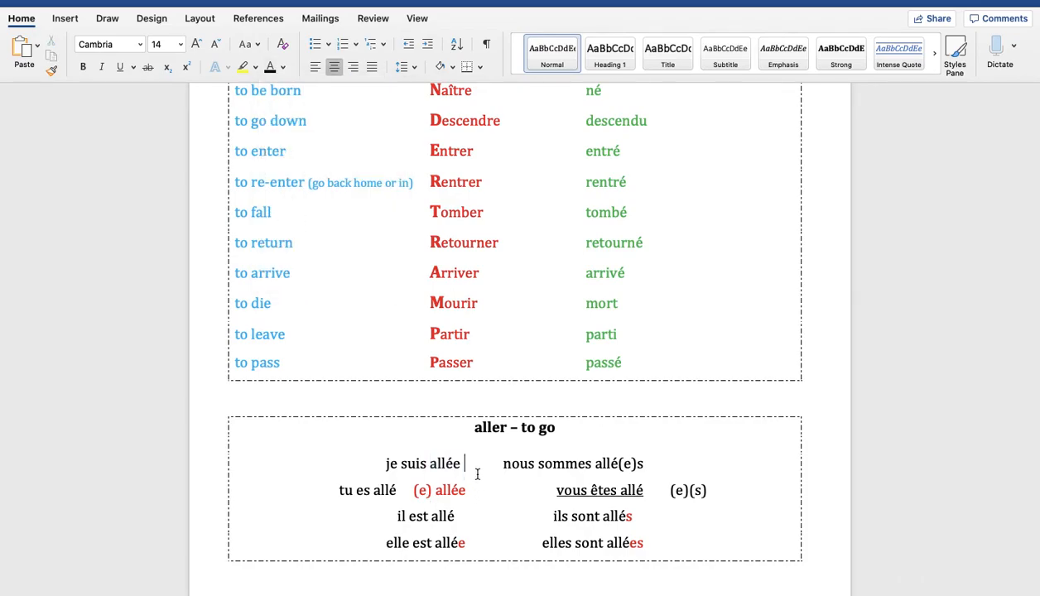
pyautogui.write('e')
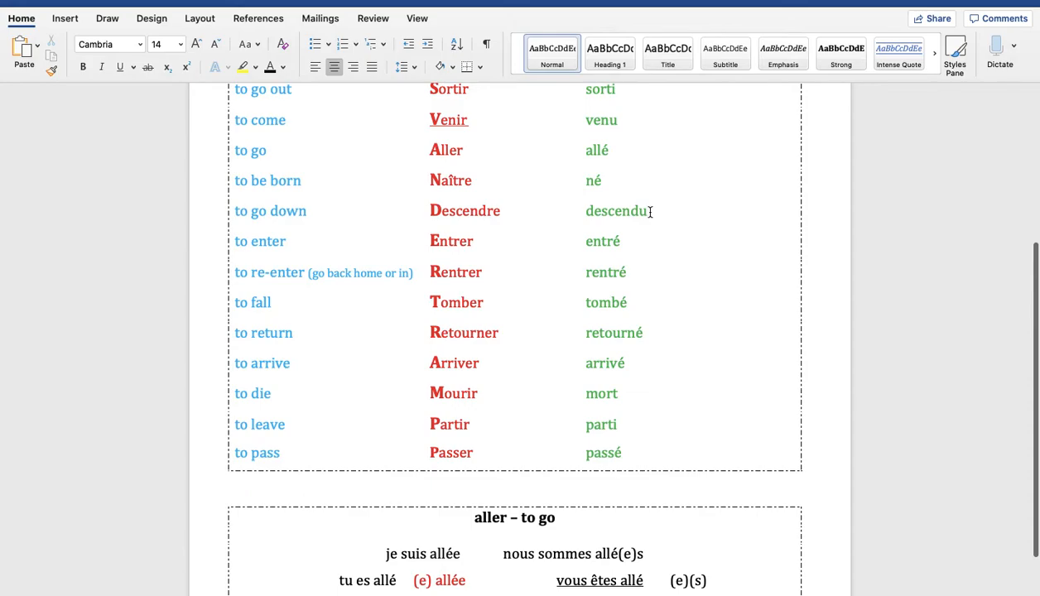
# Add a feminine e to the chart participles, giving descendue, née and allée
pyautogui.click(315, 67)
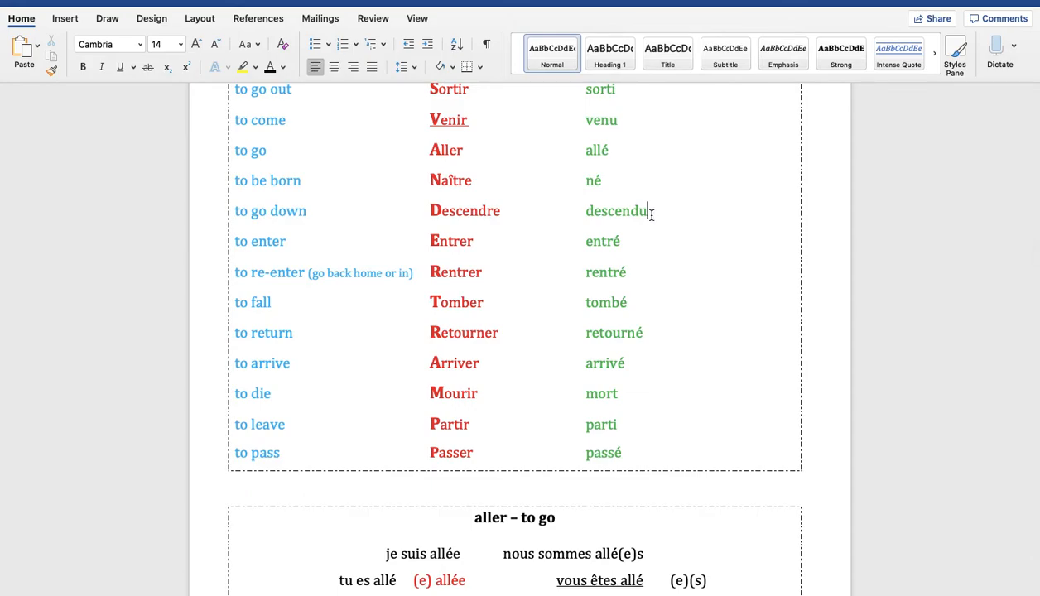
pyautogui.write('e')
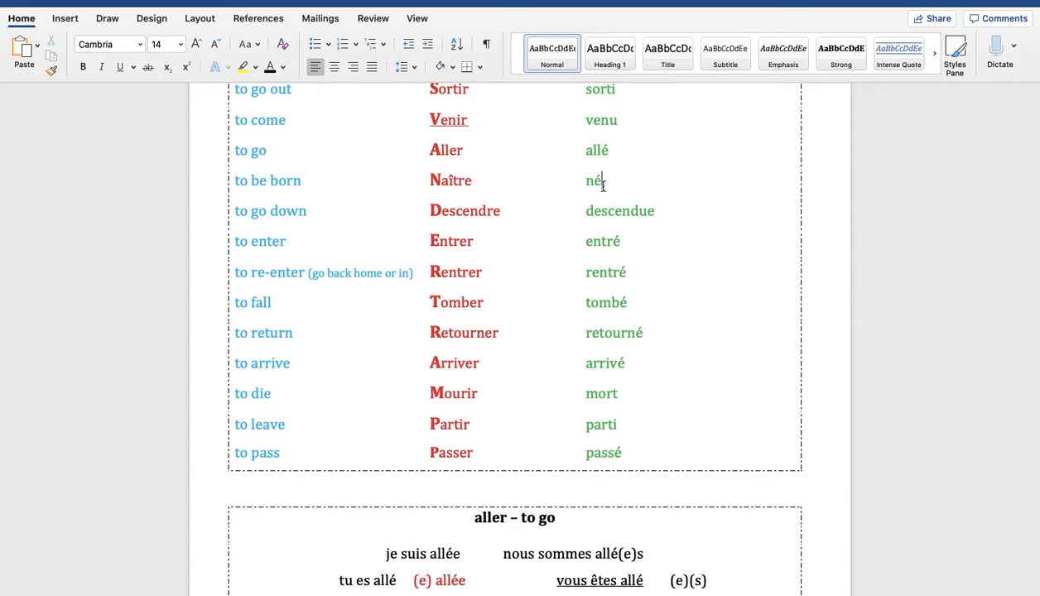
pyautogui.write('e')
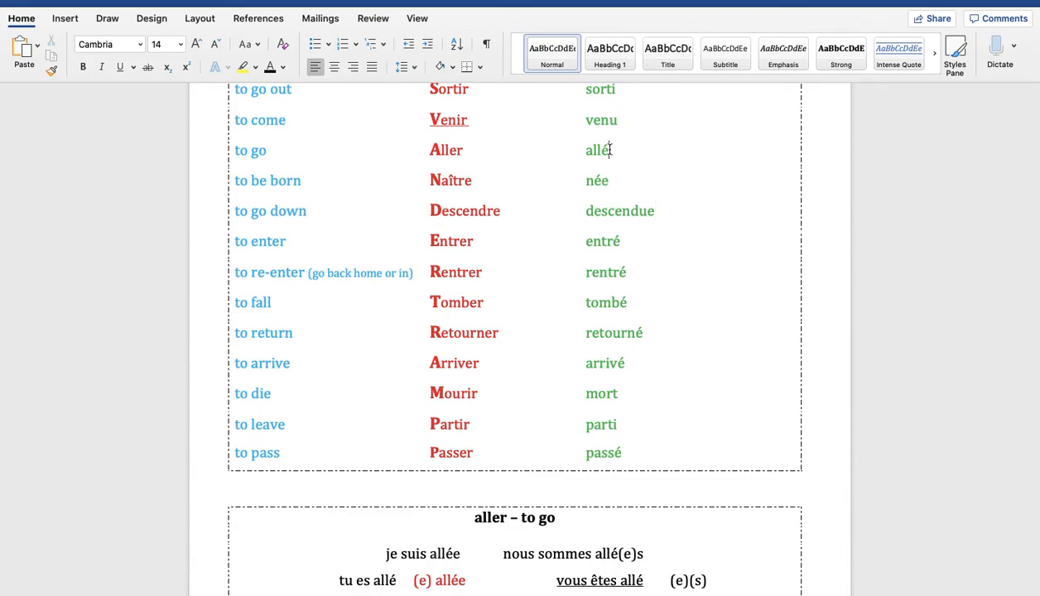
pyautogui.write('e')
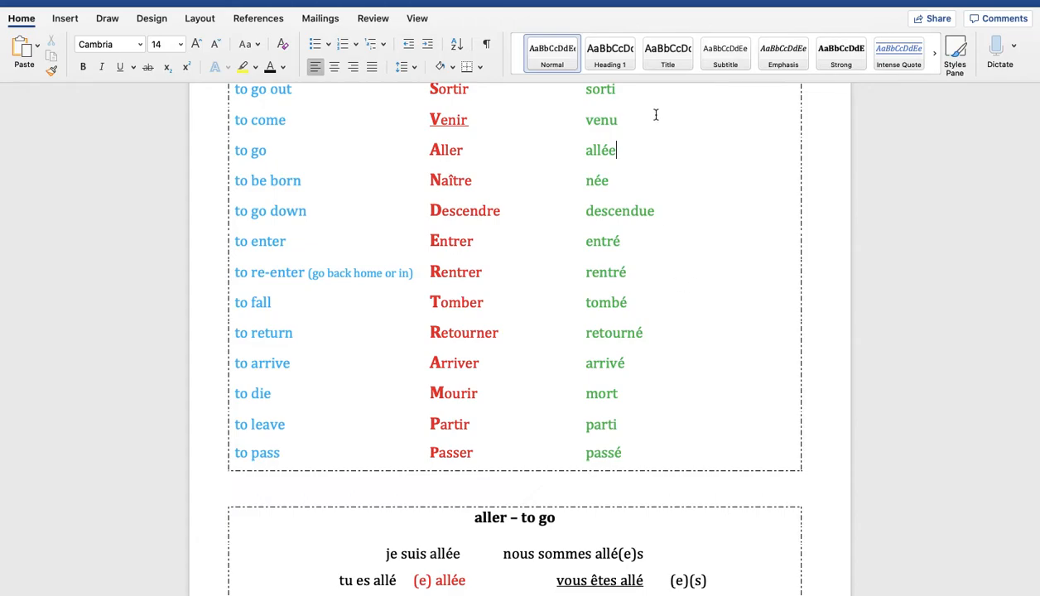
pyautogui.scroll(-3)
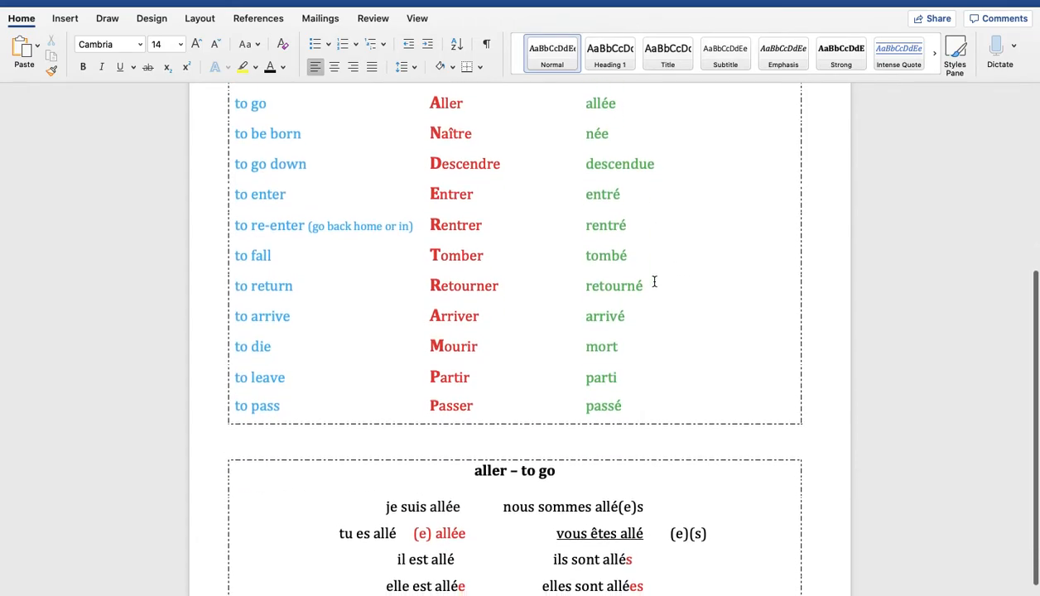
pyautogui.scroll(-3)
pyautogui.write('  (e)')
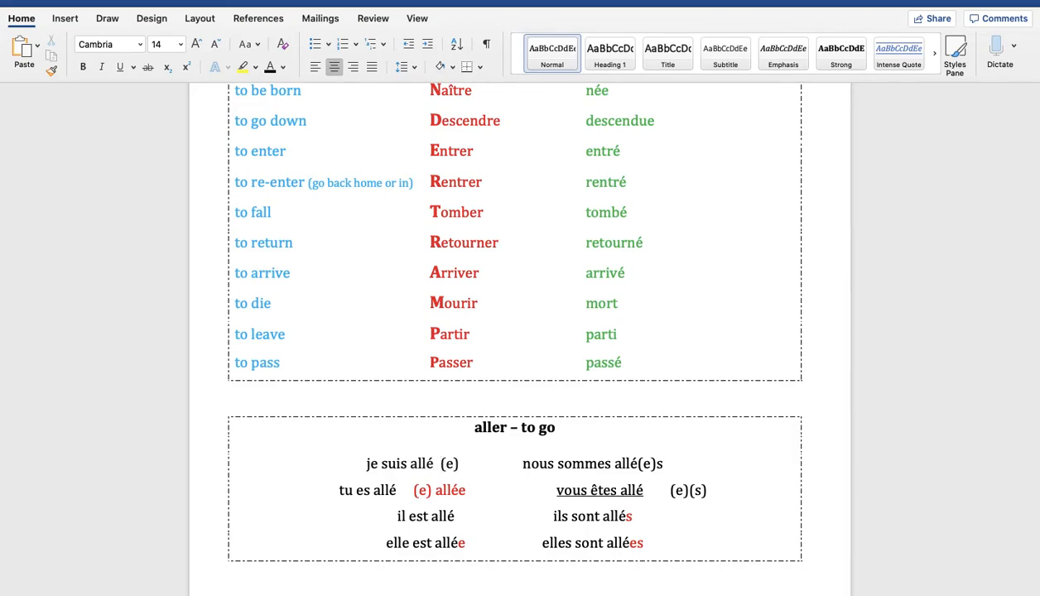
# Place the cursor in the vous êtes line of the aller box
pyautogui.click(437, 463)
pyautogui.write('e')
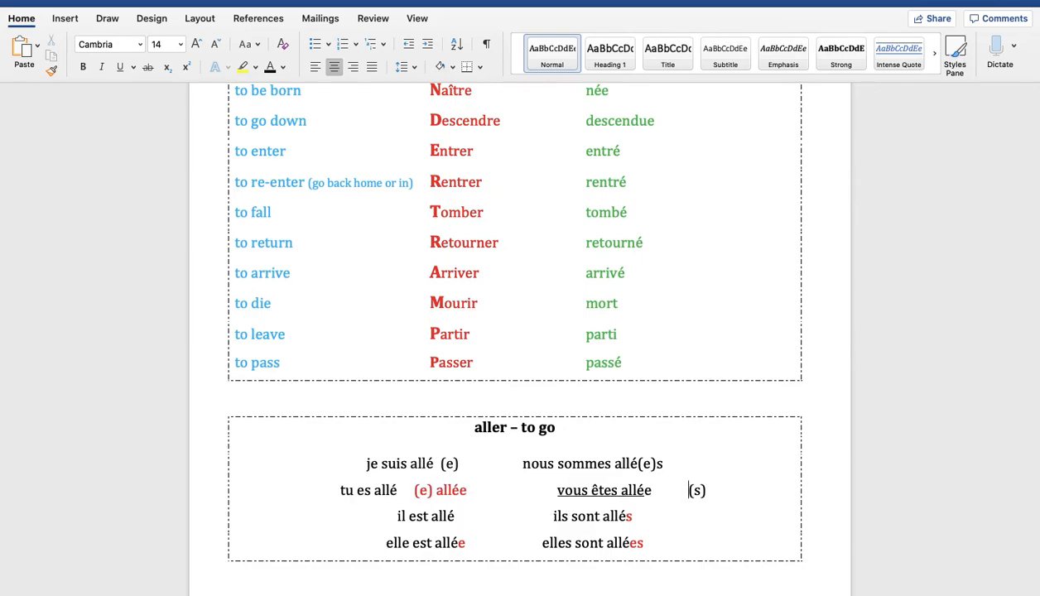
pyautogui.moveTo(637, 481)
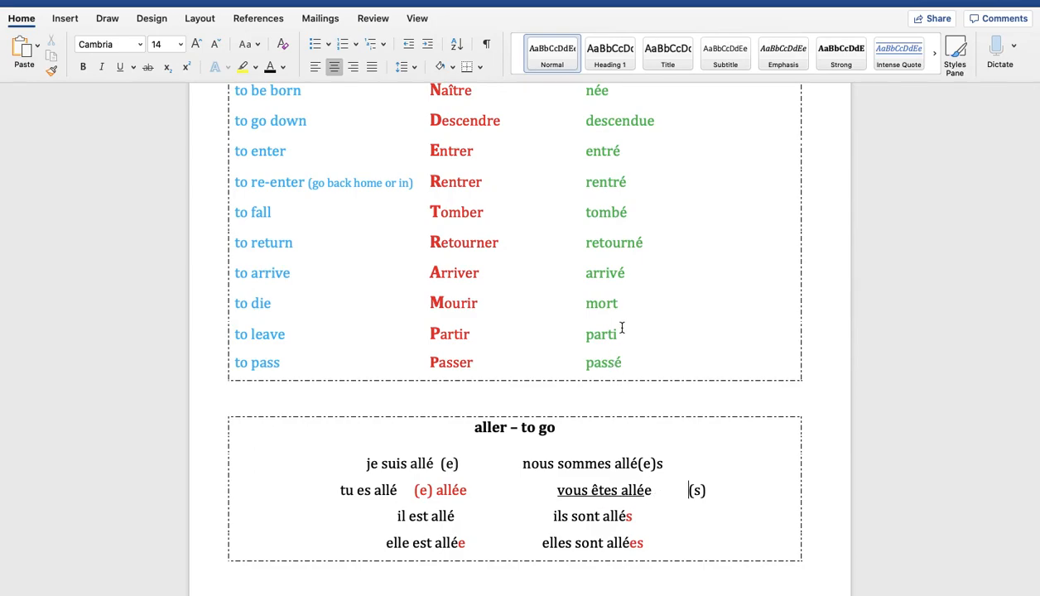
pyautogui.moveTo(624, 338)
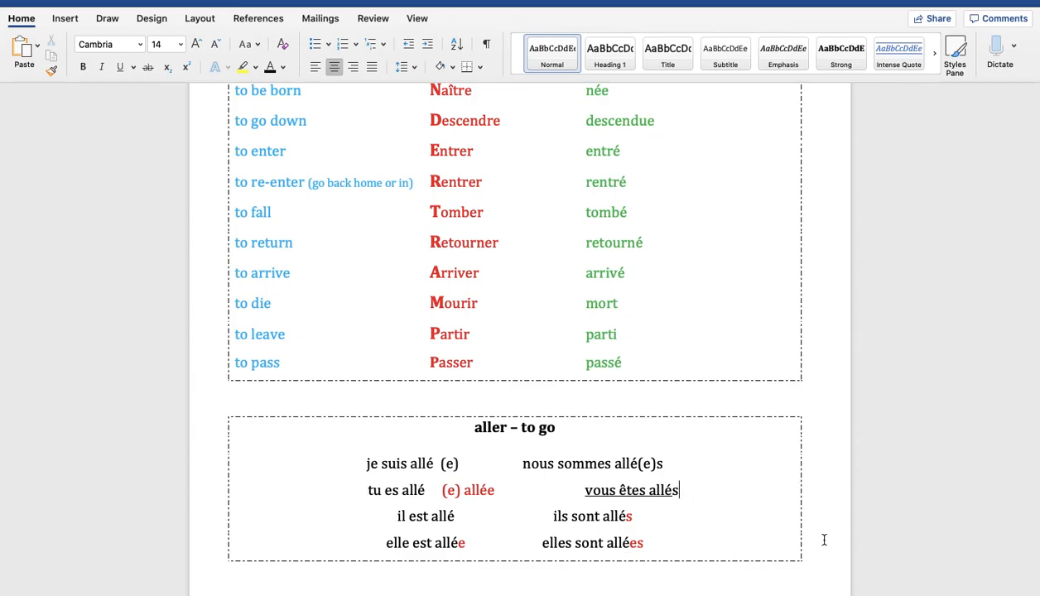
pyautogui.moveTo(725, 541)
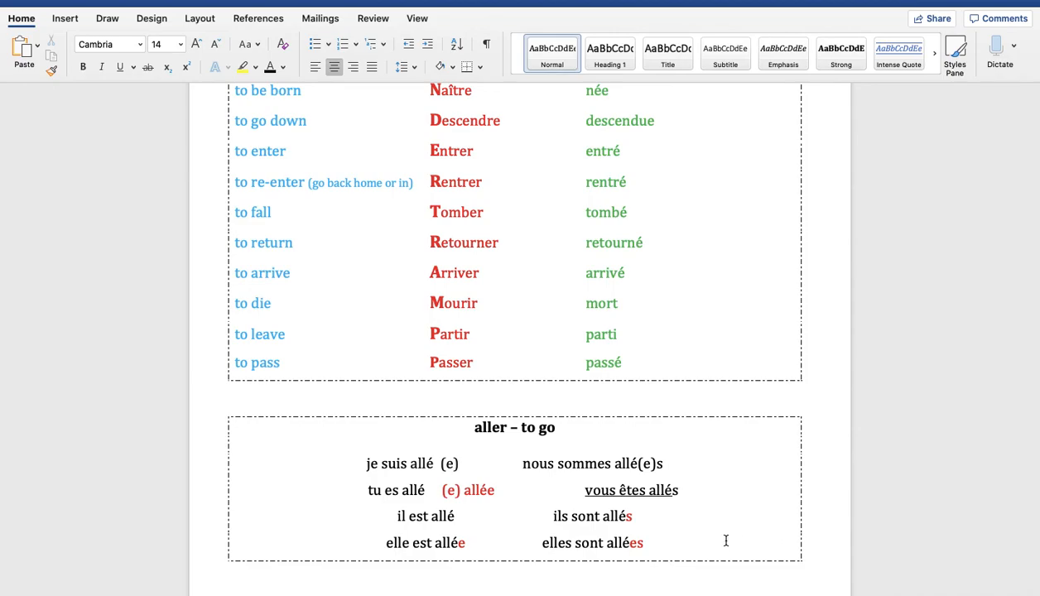
# Edit the vous êtes participle in the aller box to read allé(e) (s)
pyautogui.click(120, 67)
pyautogui.write('(e) (s)')
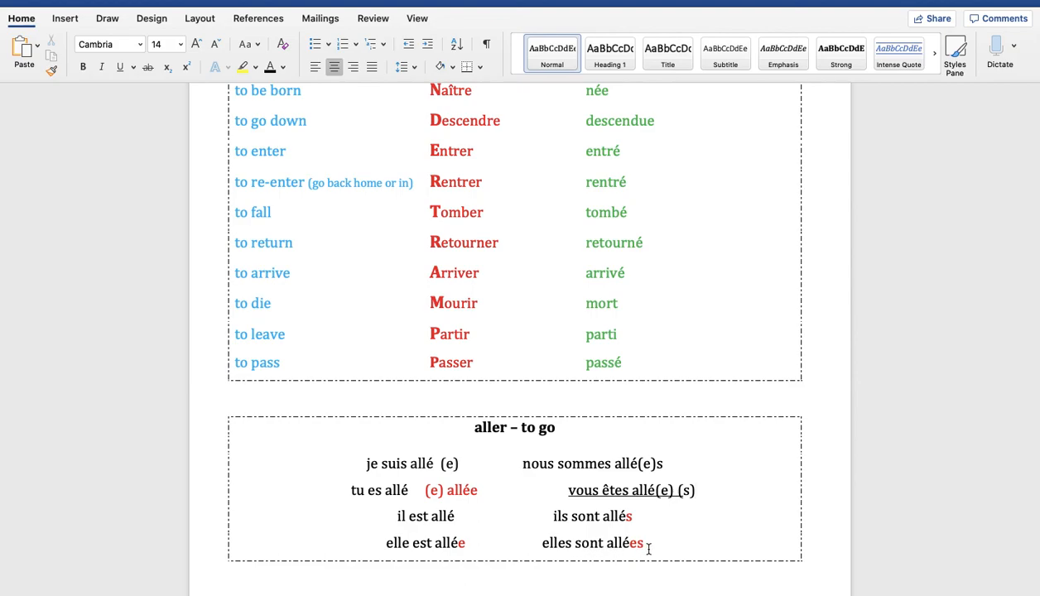
pyautogui.click(694, 489)
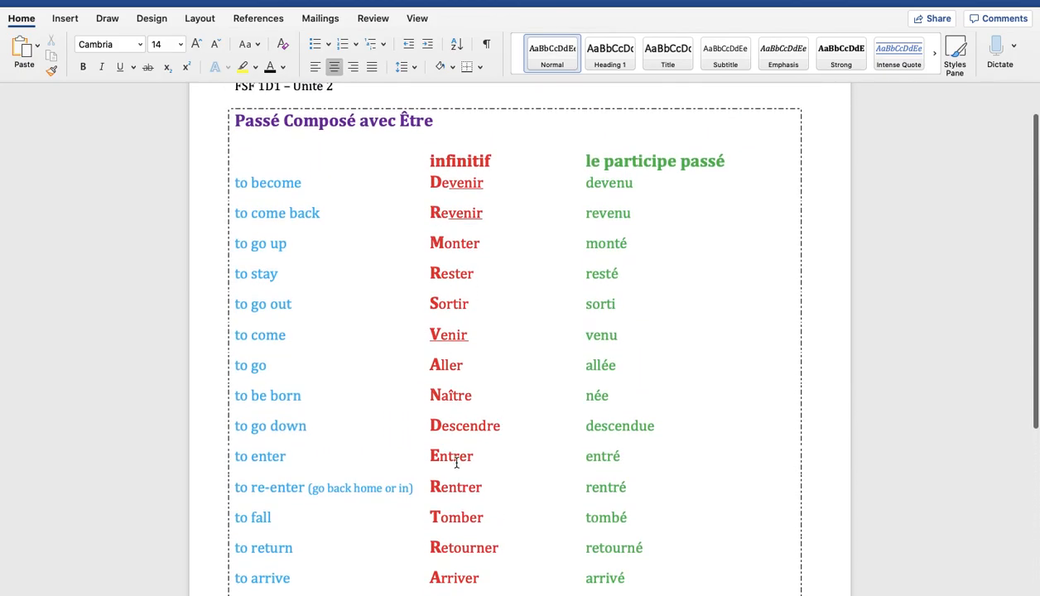
pyautogui.scroll(-3)
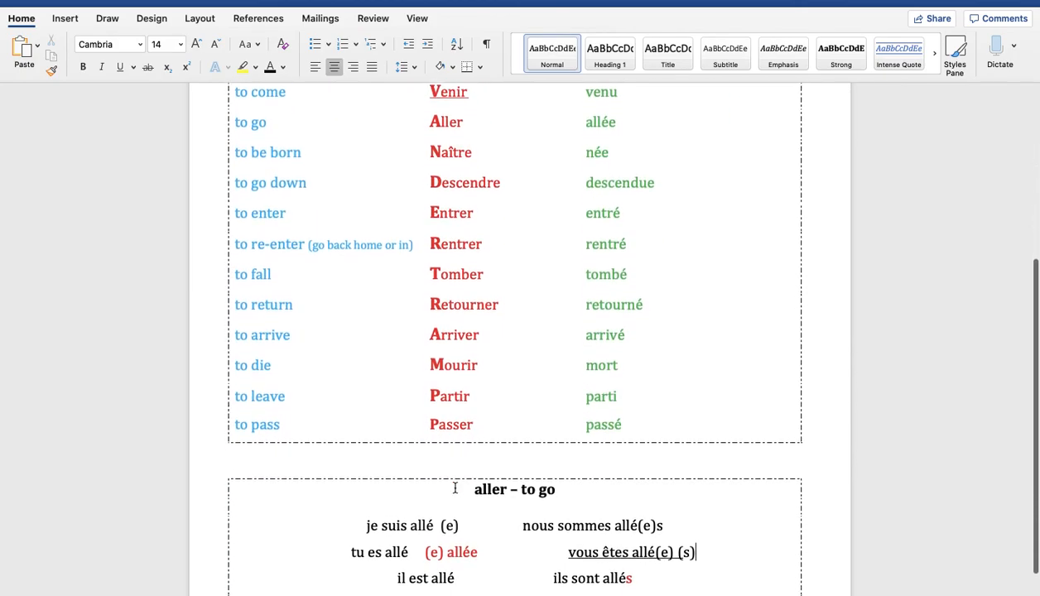